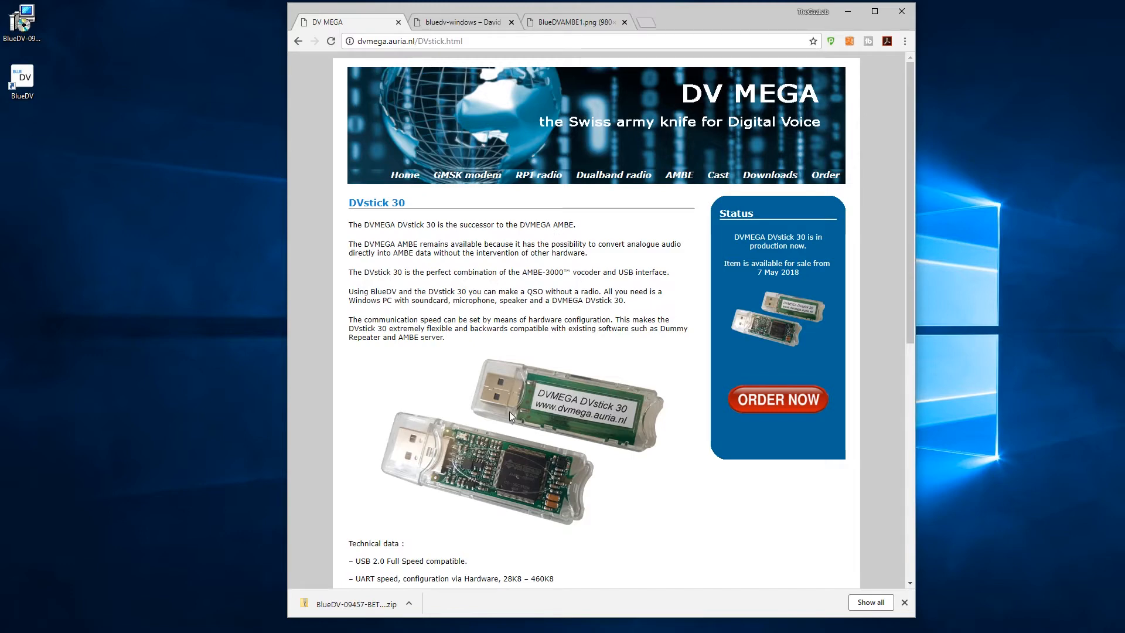
- Return from the BlueDV for Windows page to the main BlueDV platform page
scroll(down, 3)
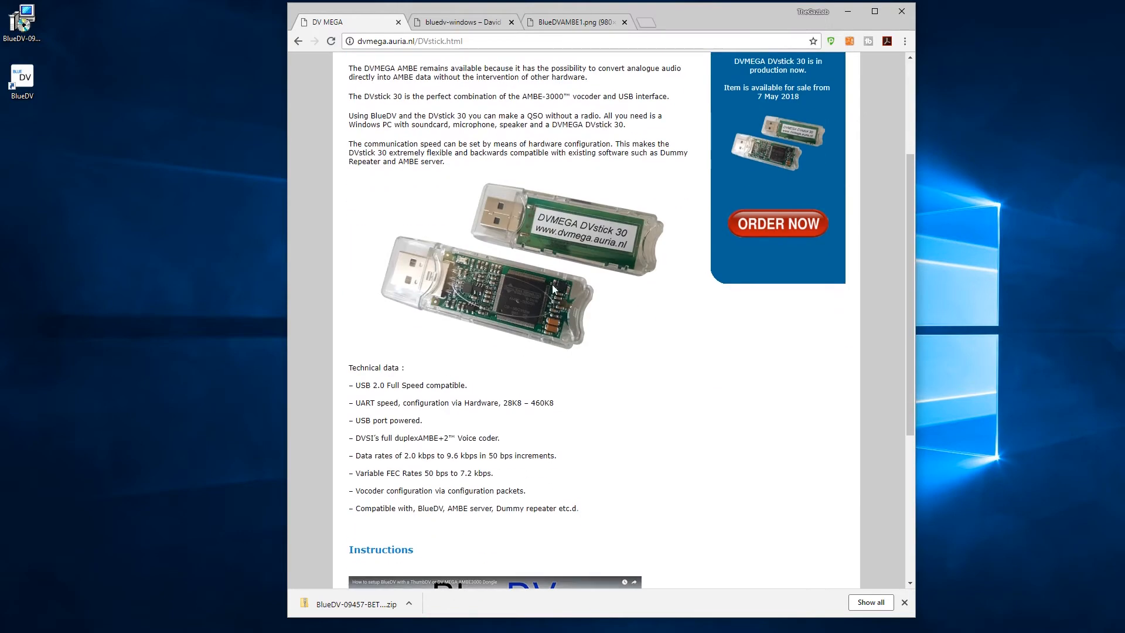
mouse_move(543, 261)
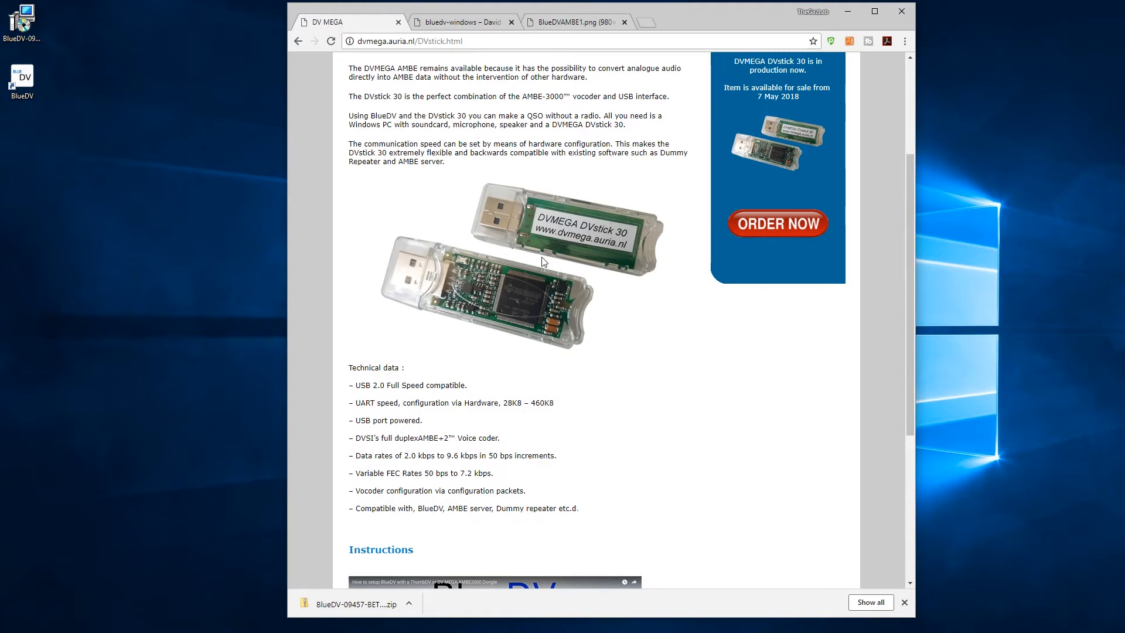
mouse_move(530, 263)
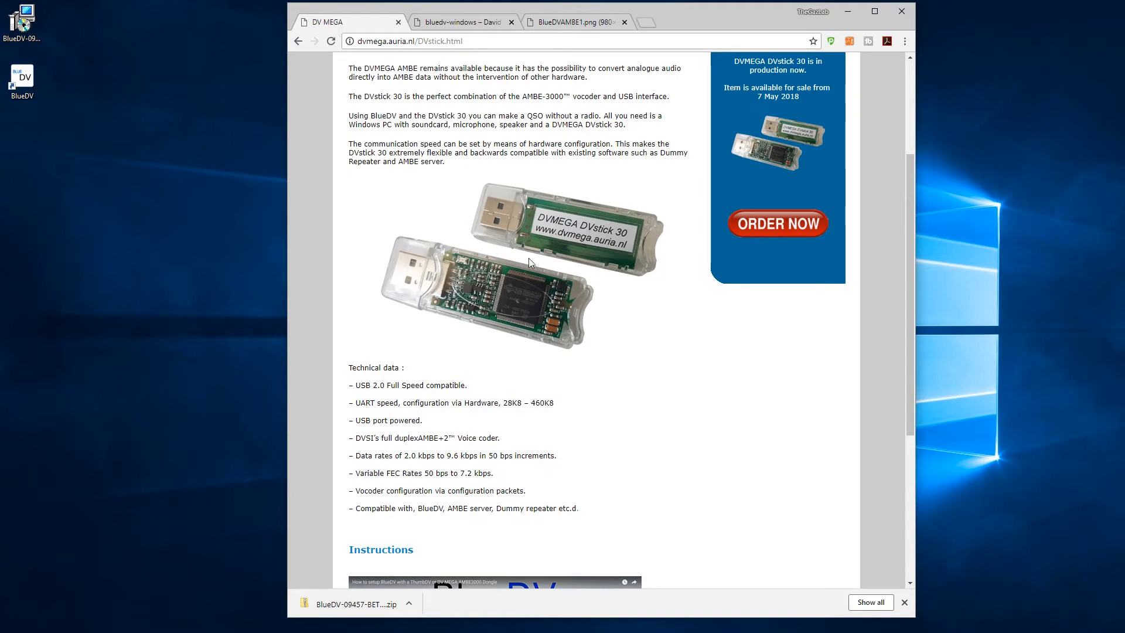
scroll(down, 3)
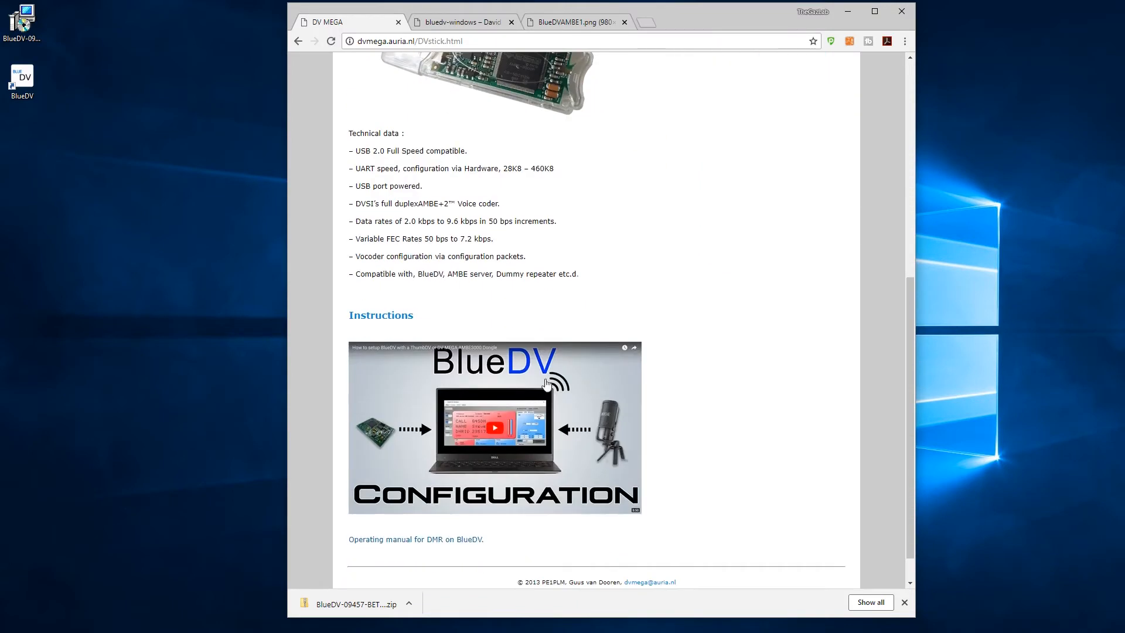
scroll(down, 3)
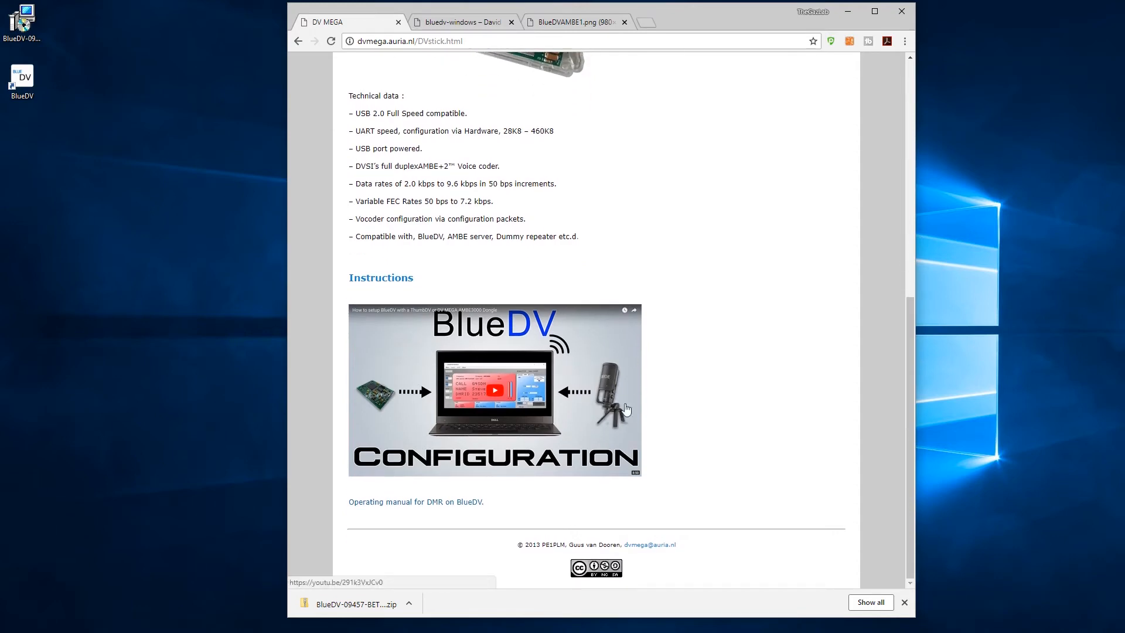
mouse_move(493, 508)
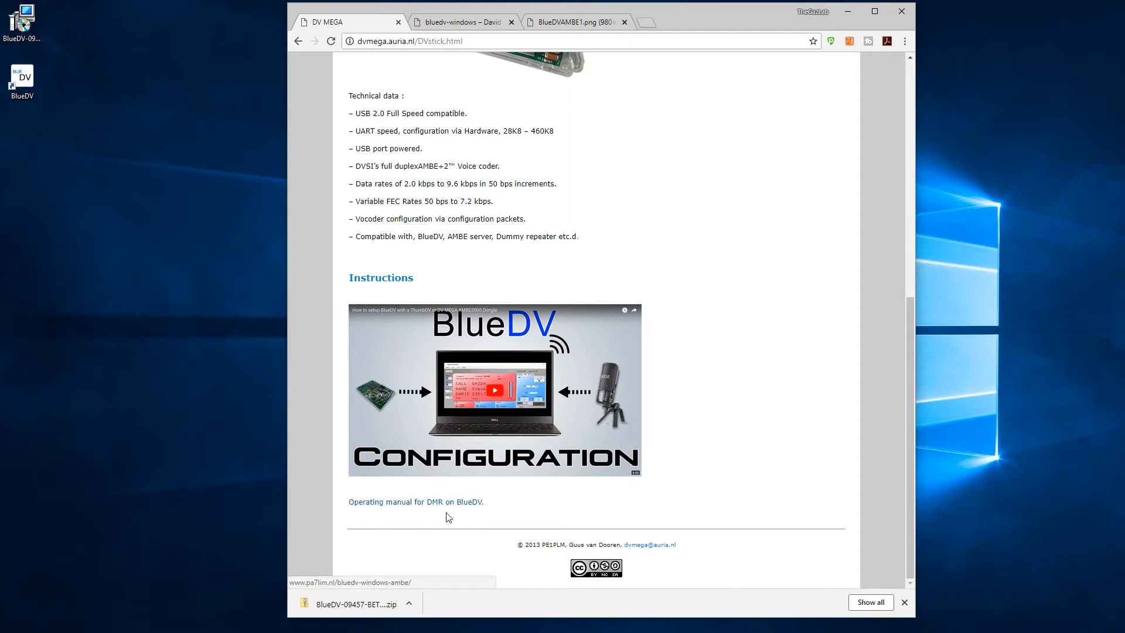
scroll(up, 3)
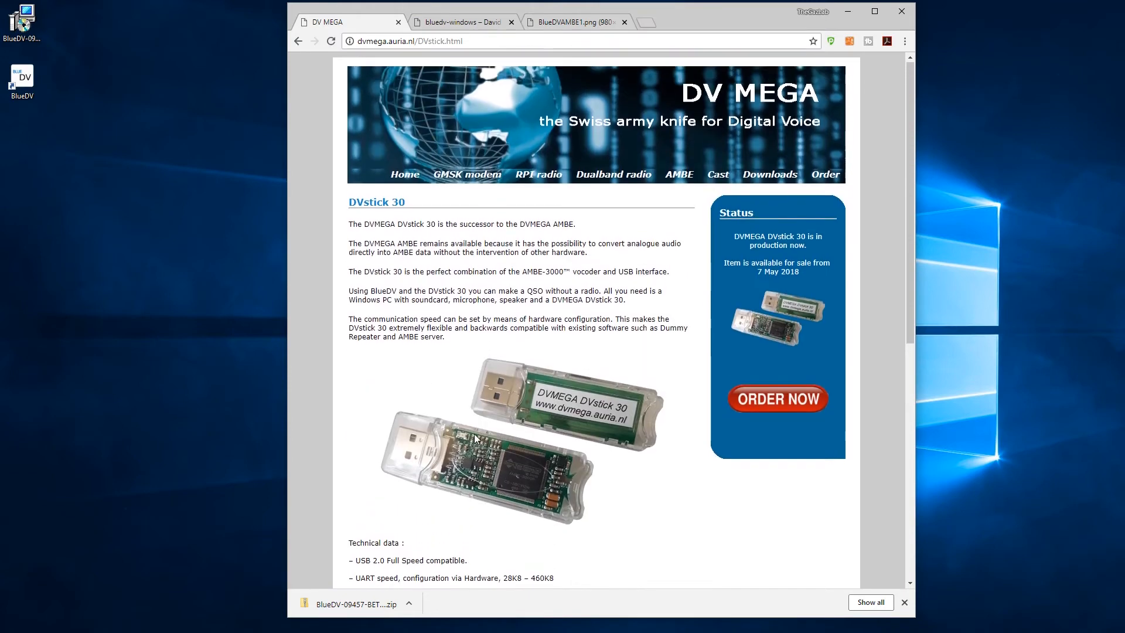
mouse_move(462, 22)
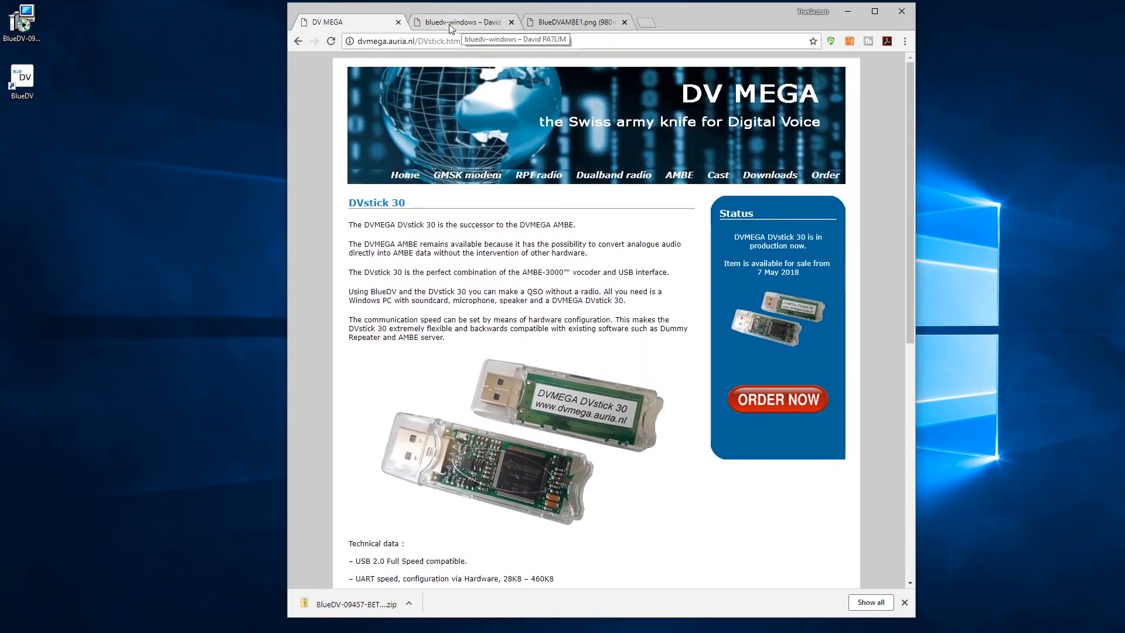
click(459, 22)
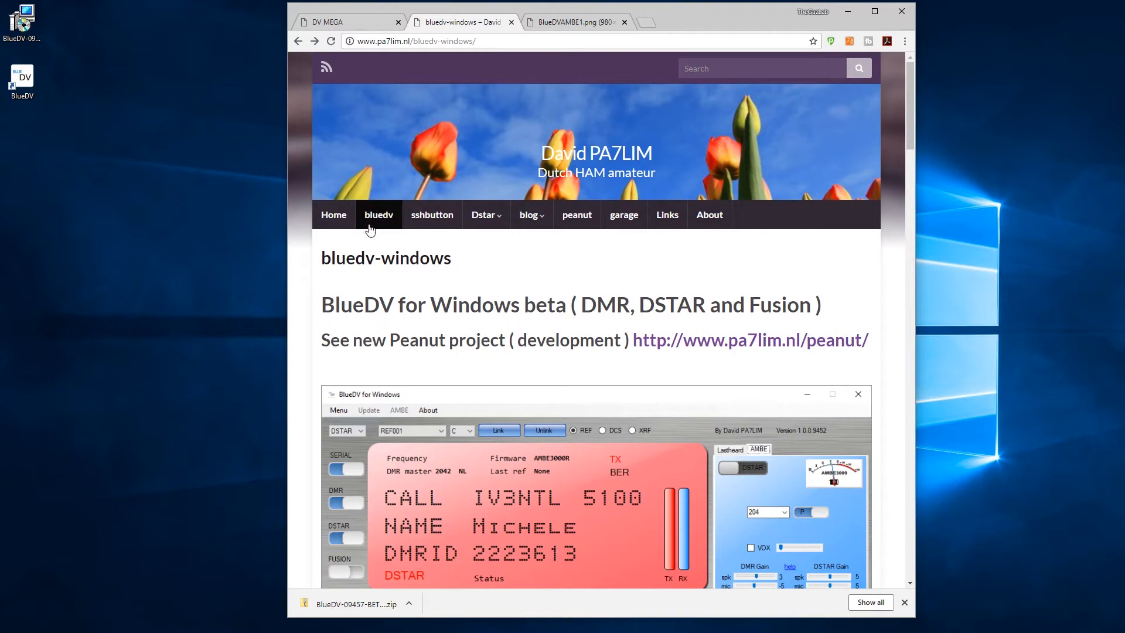
click(377, 215)
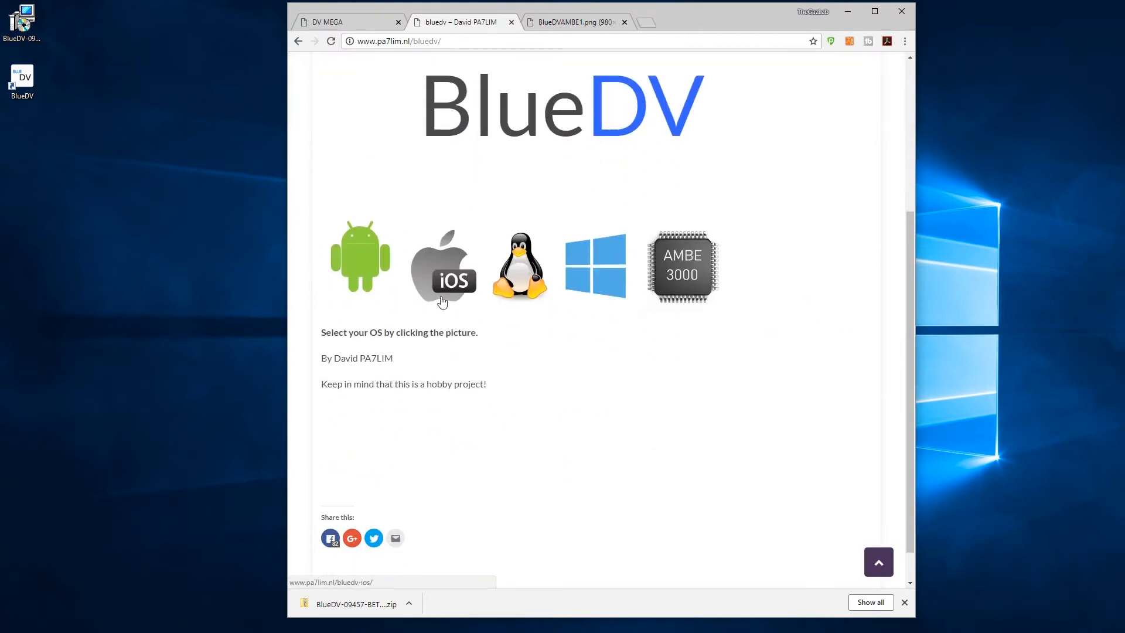
mouse_move(584, 268)
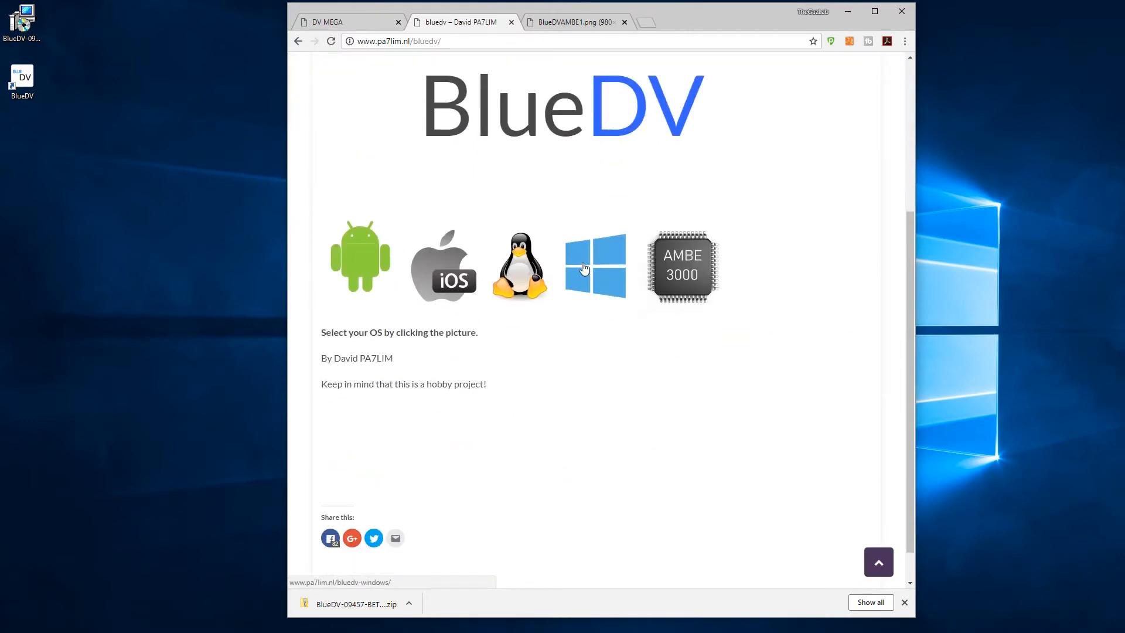
- Choose the Windows version and follow the software.pa7lim.nl BETA link to the download directory
click(594, 267)
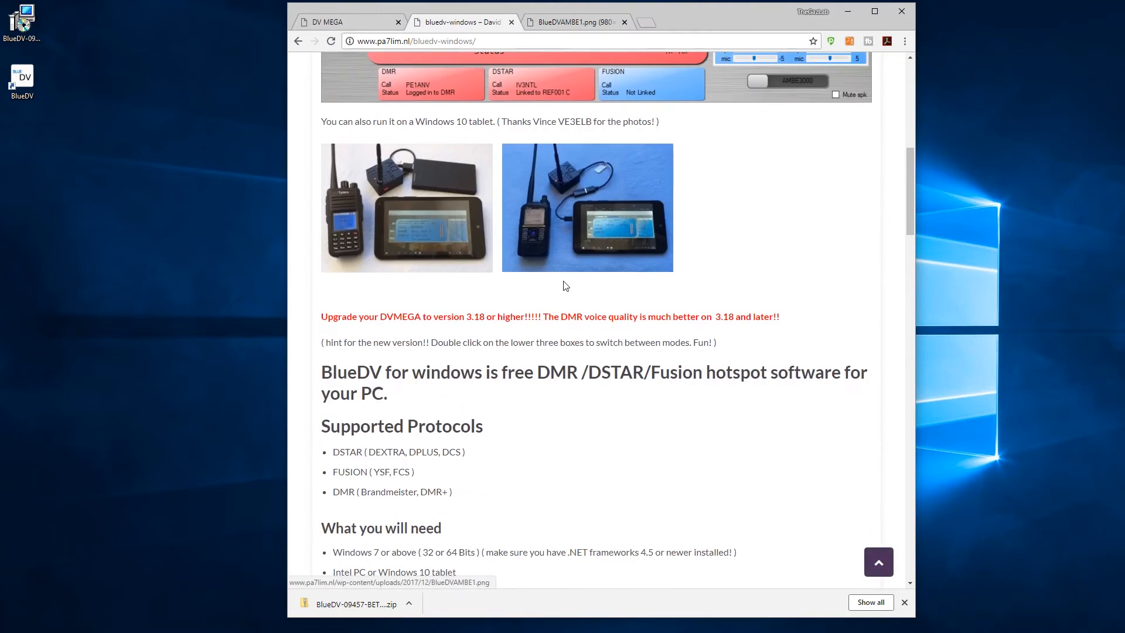
scroll(down, 3)
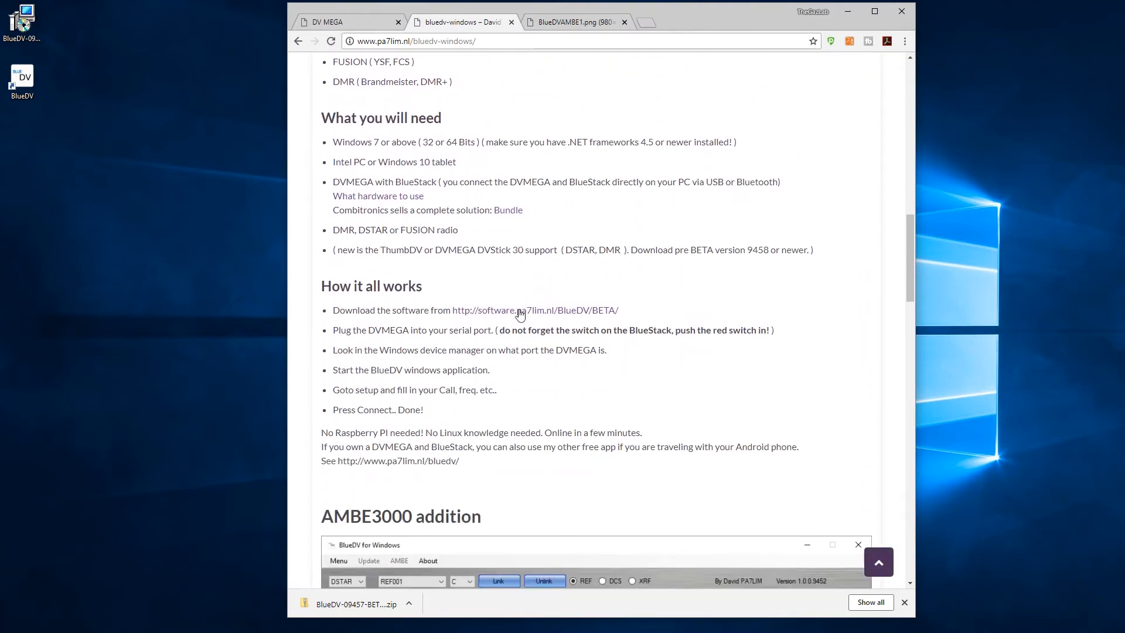
click(534, 309)
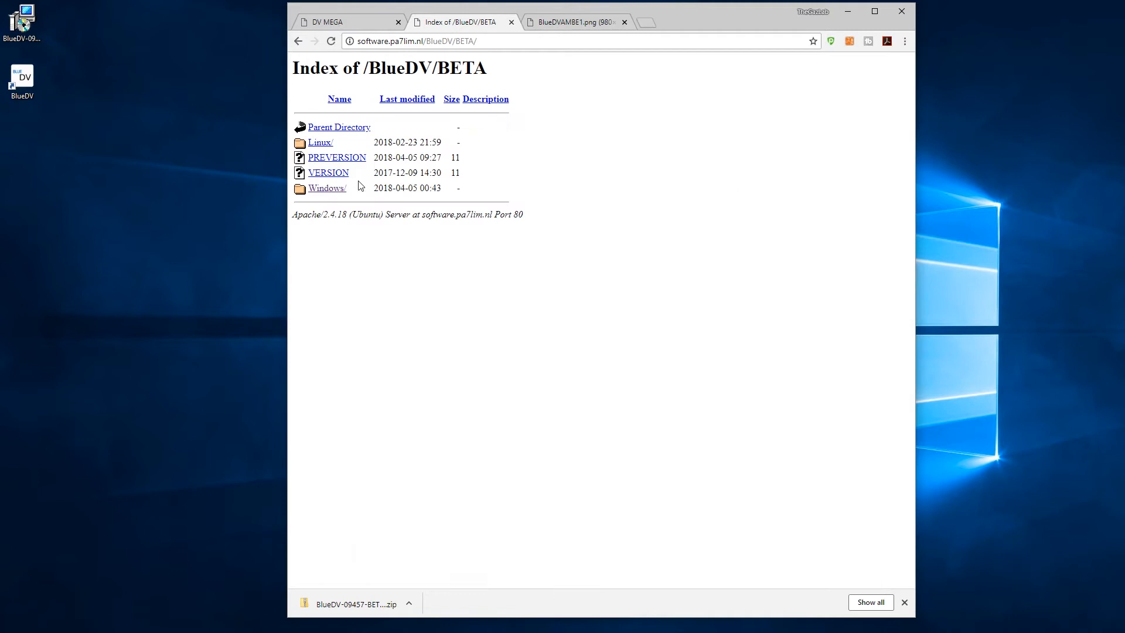
- Enter the Windows/ folder listing the BETA and preBETA zip downloads
click(326, 188)
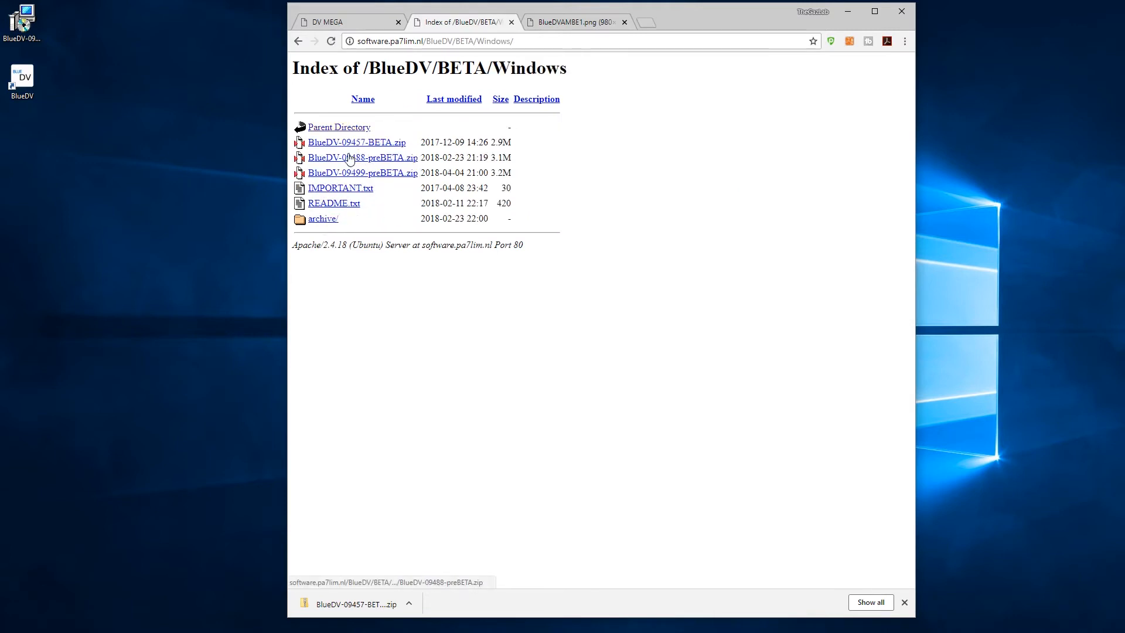
mouse_move(385, 168)
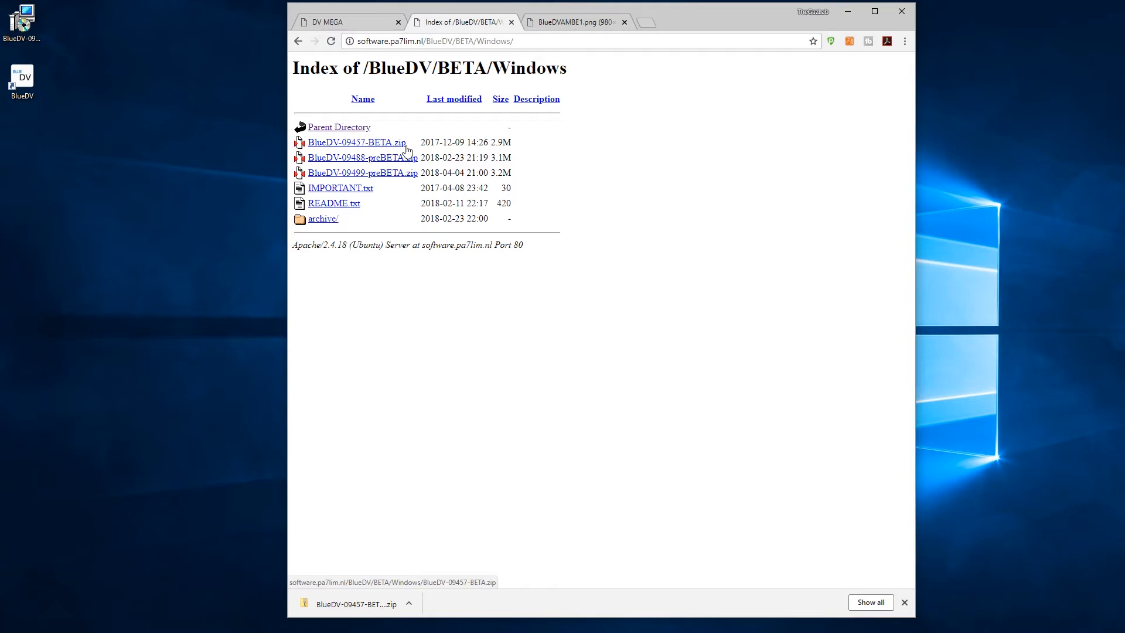
mouse_move(393, 167)
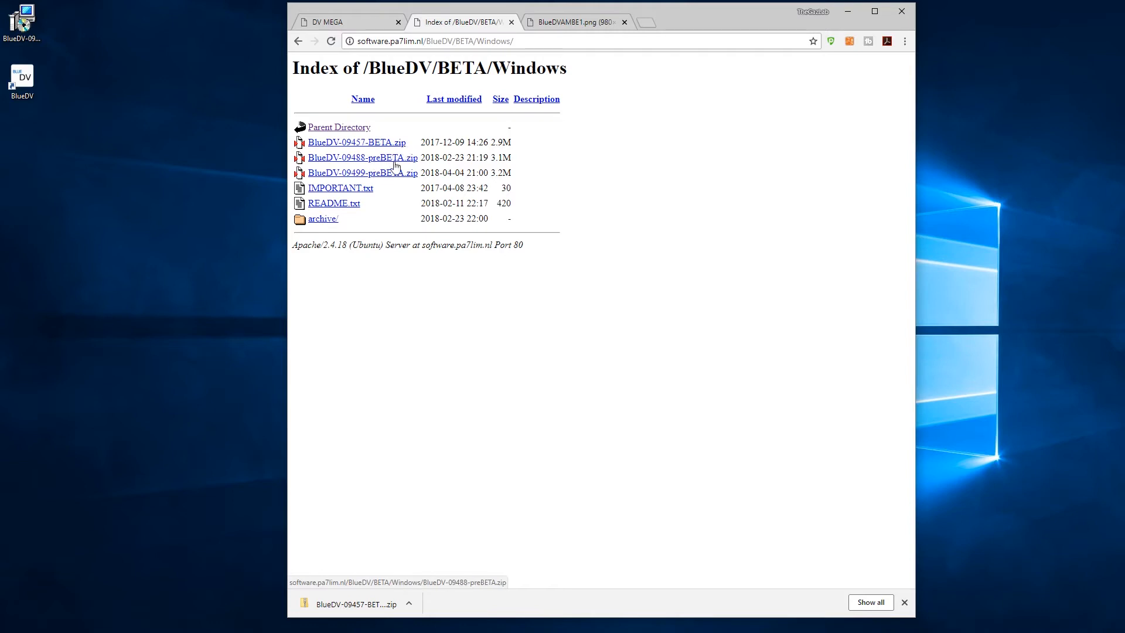
mouse_move(388, 172)
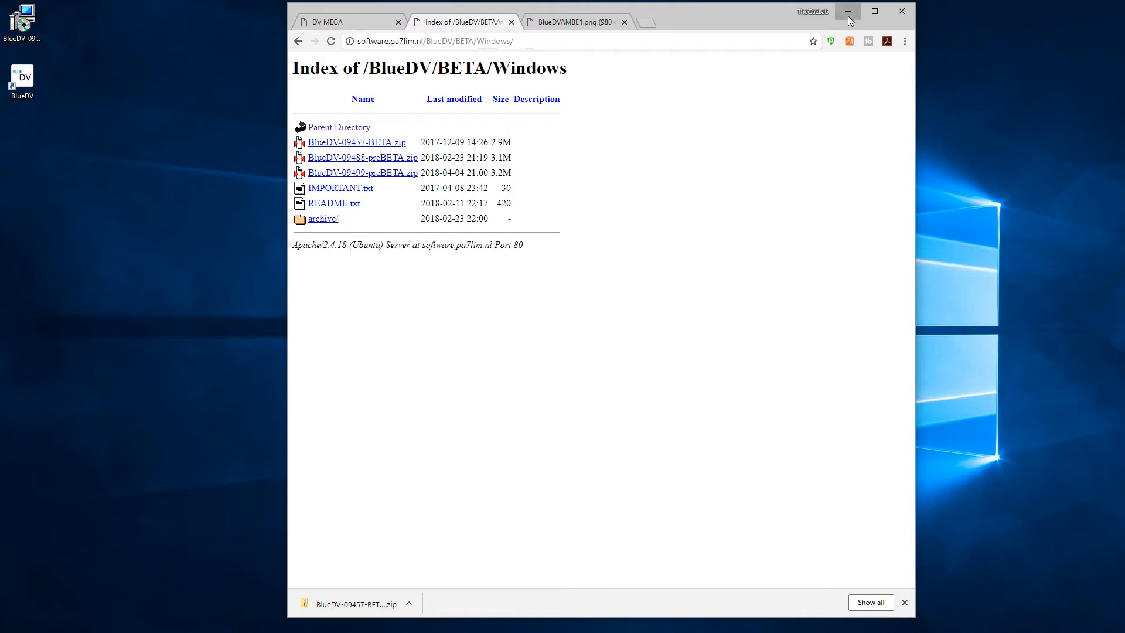
- Minimise Chrome, launch BlueDV from its desktop shortcut and bring up its Menu
click(847, 12)
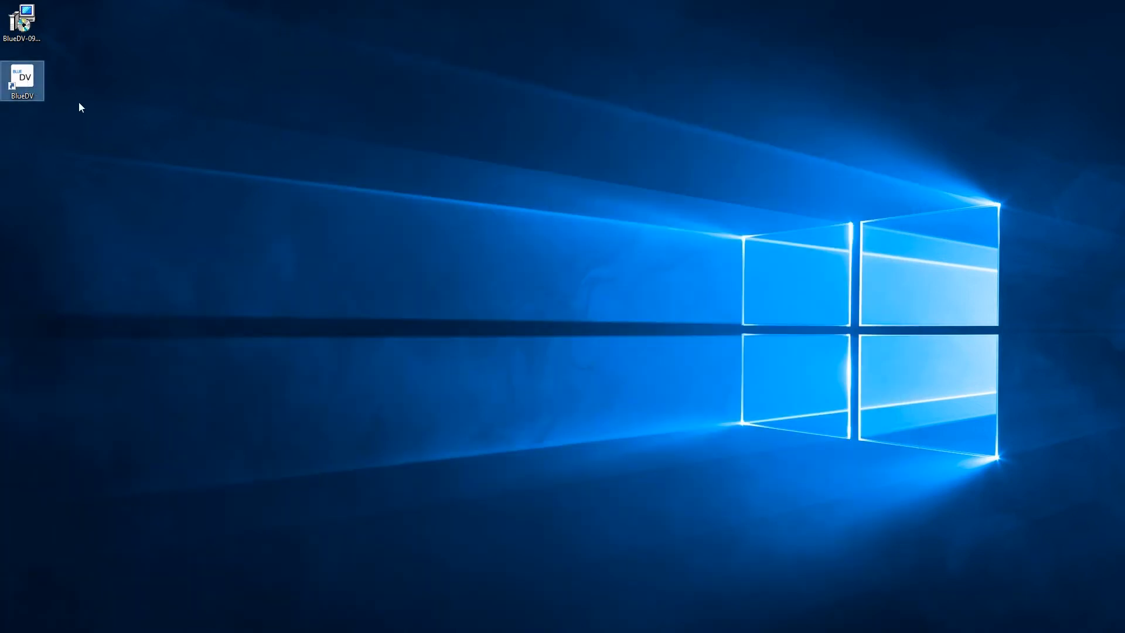
double_click(22, 79)
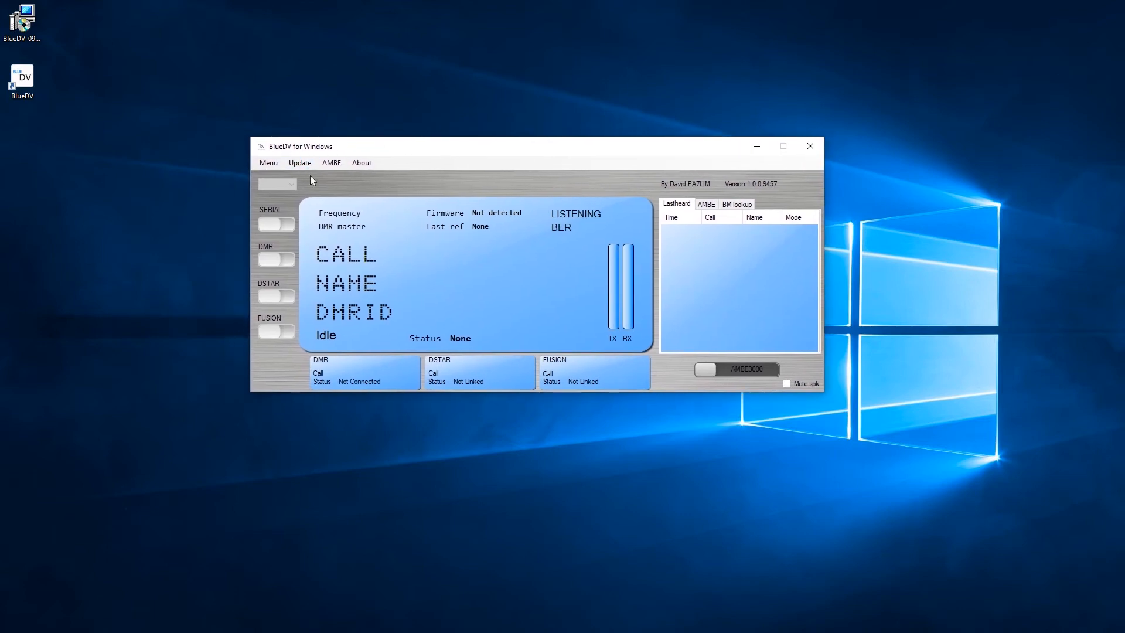
mouse_move(380, 183)
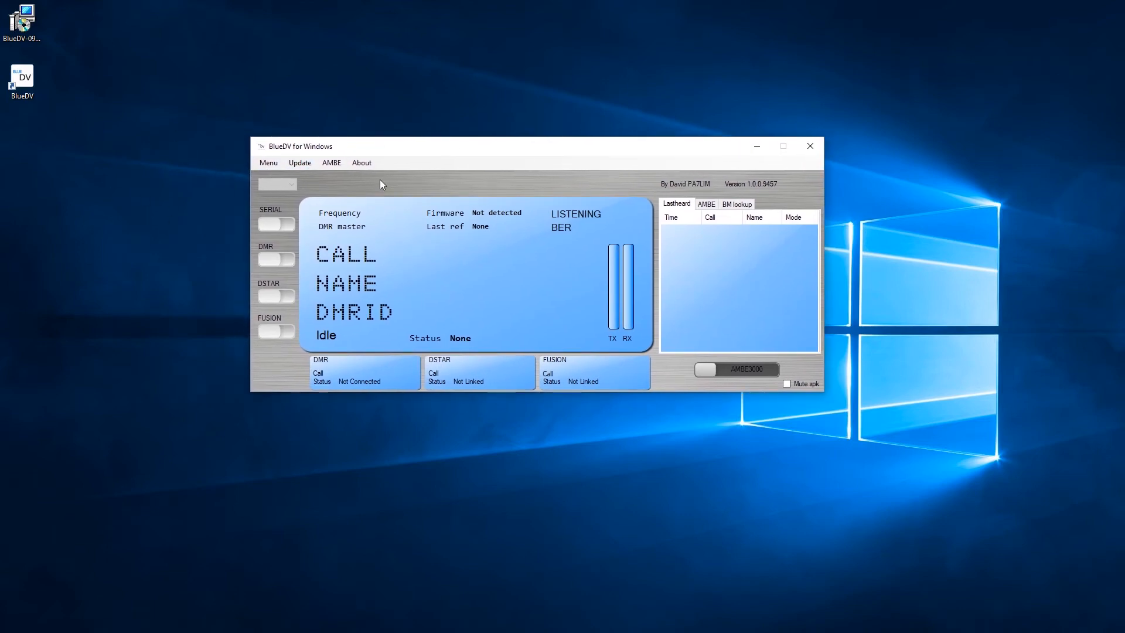
mouse_move(393, 251)
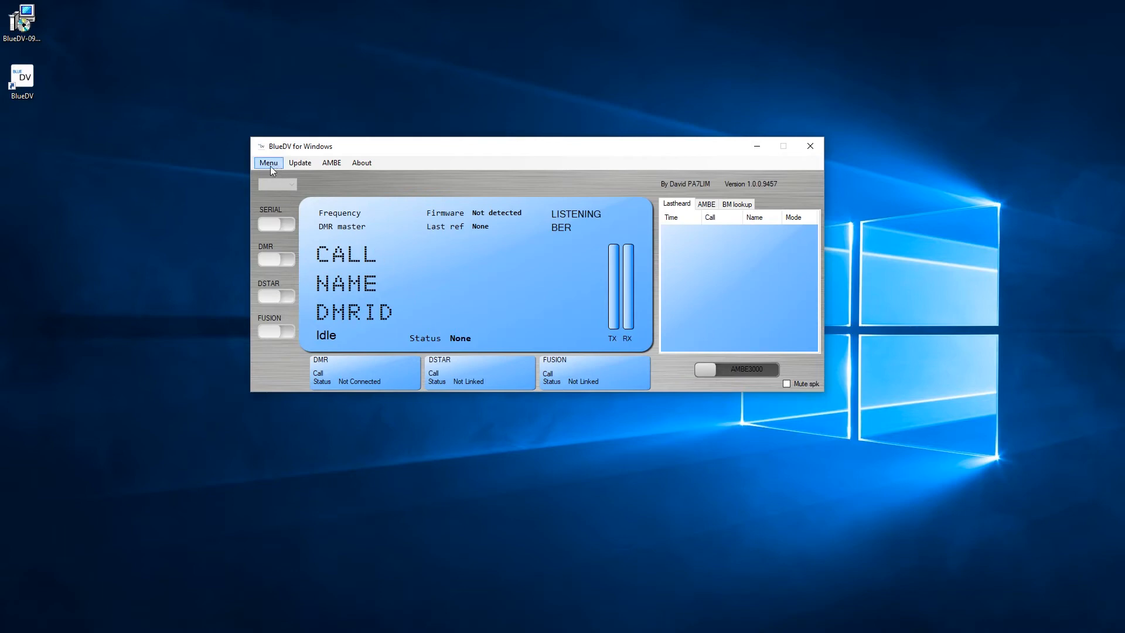
click(268, 162)
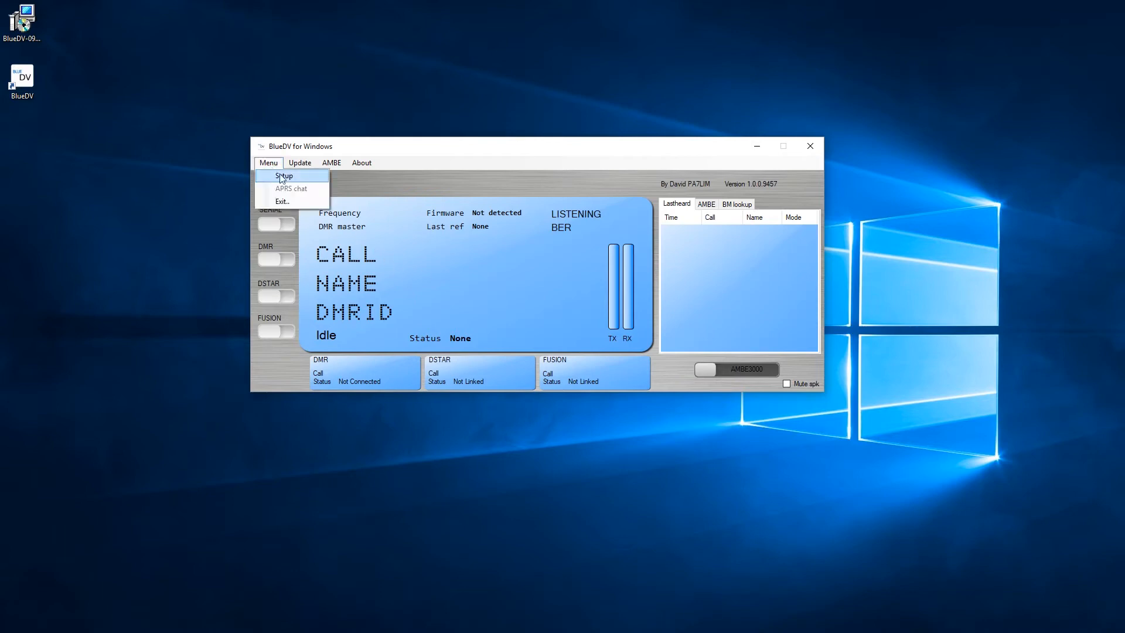
- In Setup keep COM3 as the radio port and tick No inband data for DMRPLUS
click(267, 162)
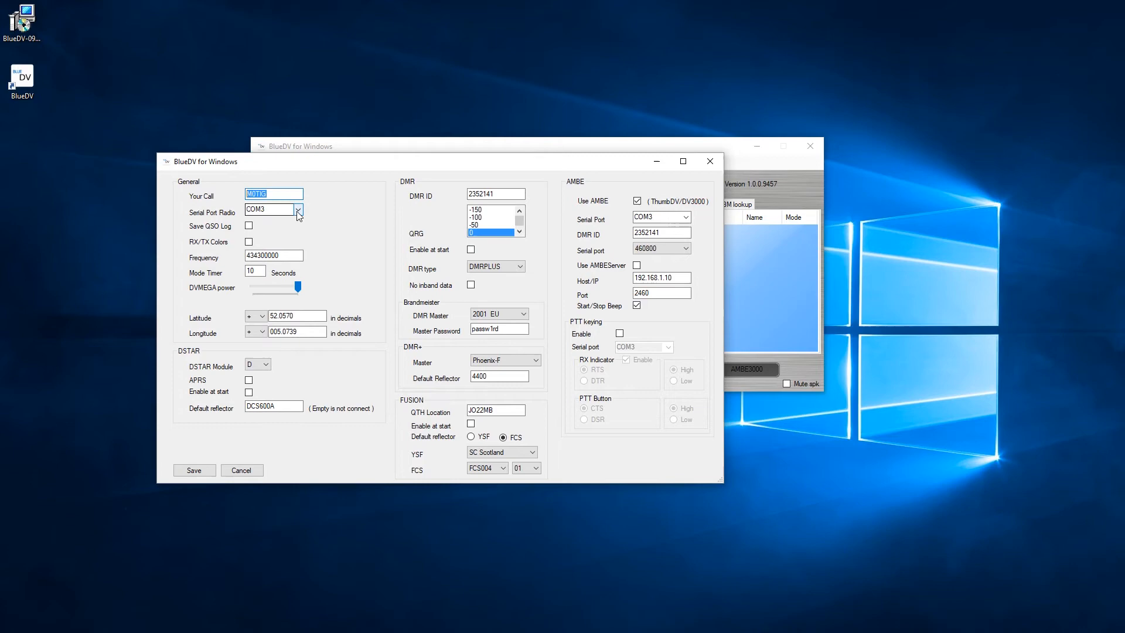
click(297, 209)
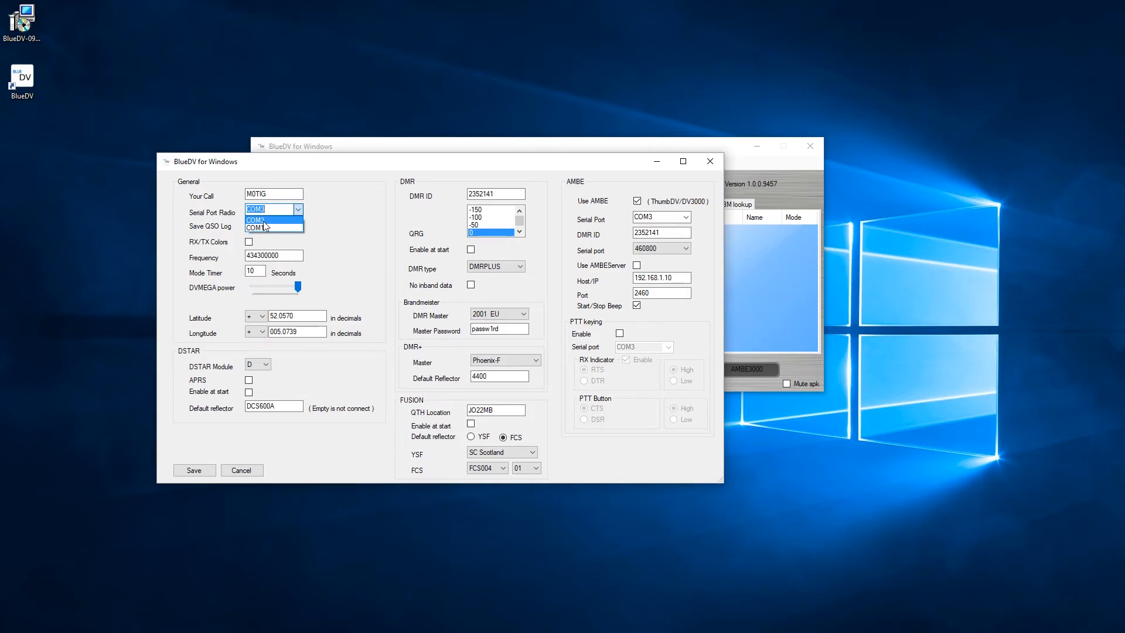
click(273, 208)
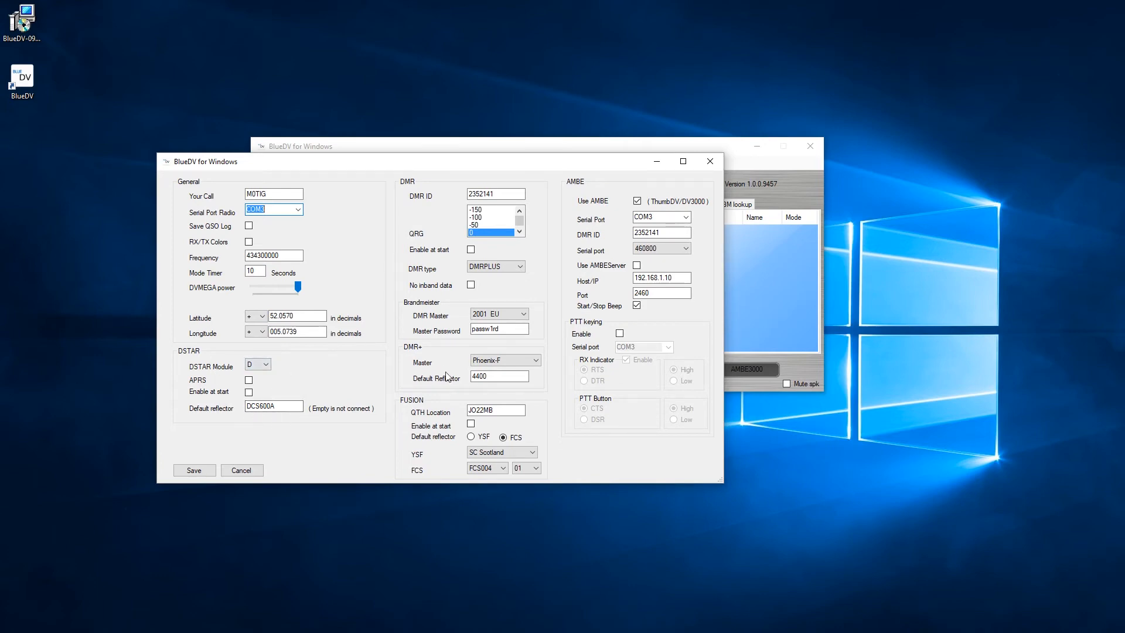
mouse_move(312, 195)
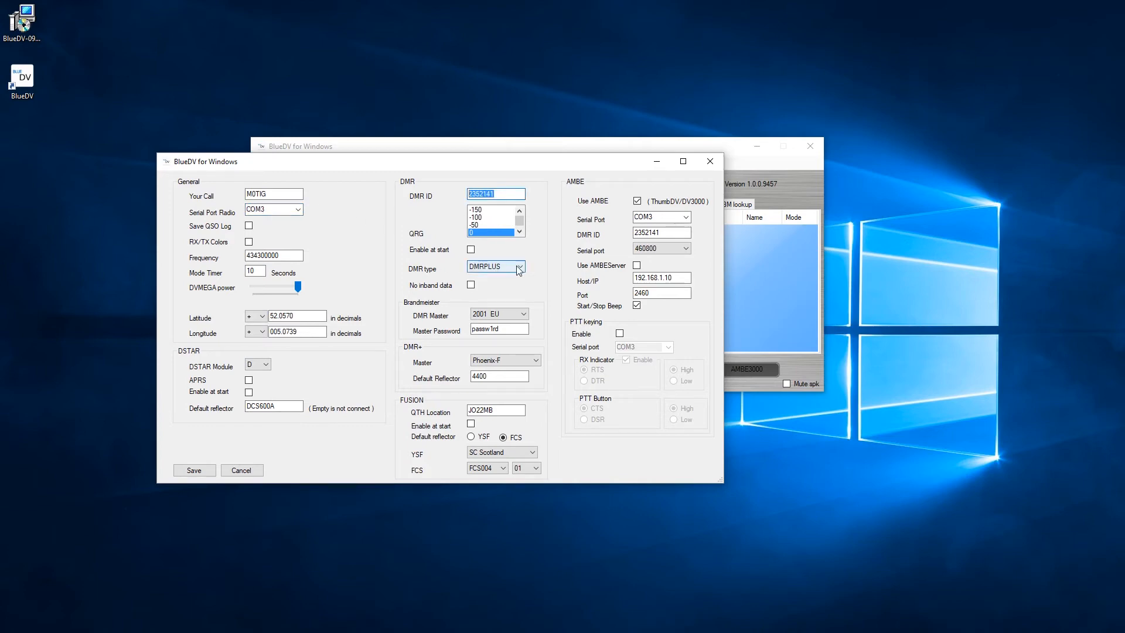
mouse_move(456, 274)
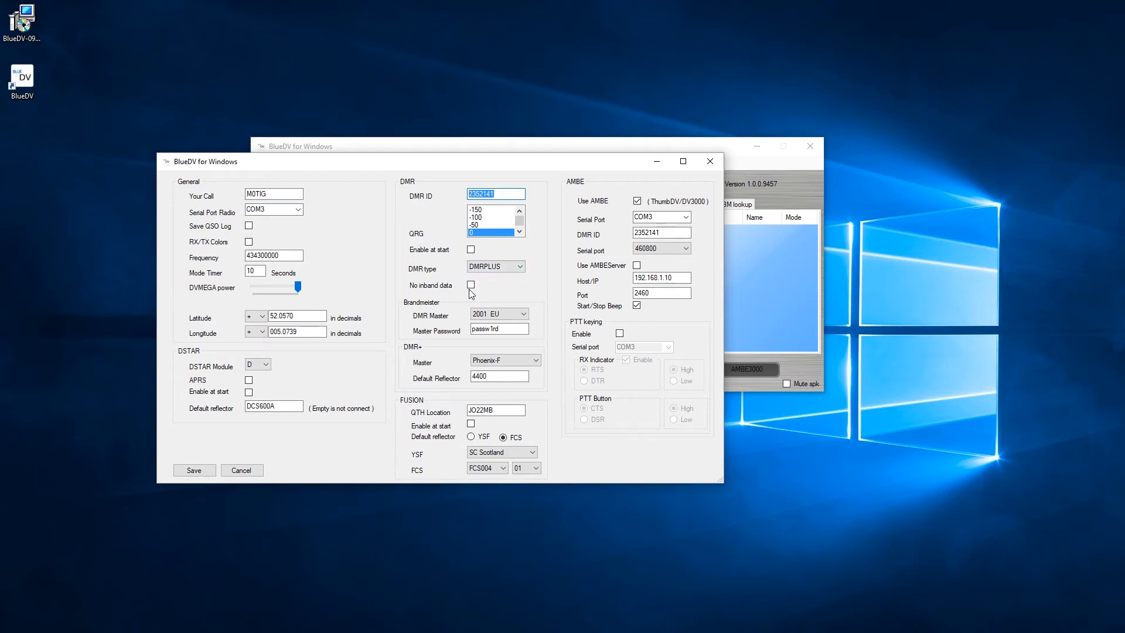
click(471, 285)
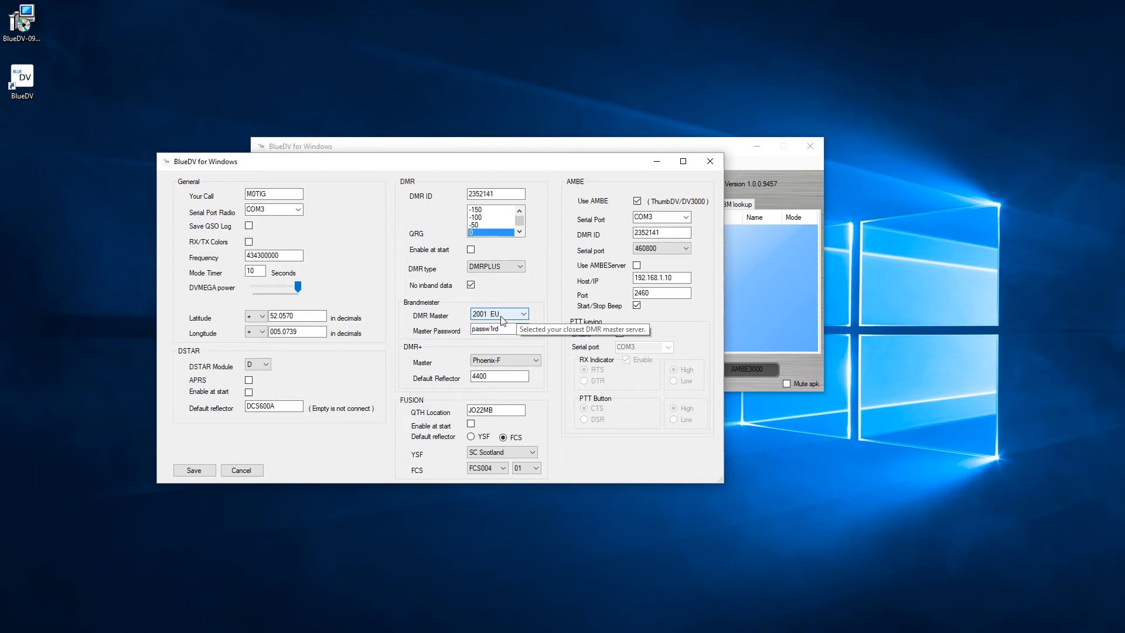
- Set the Brandmeister master to 2341 GB, keeping Phoenix-F DMR+ master and reflector 4400
click(525, 313)
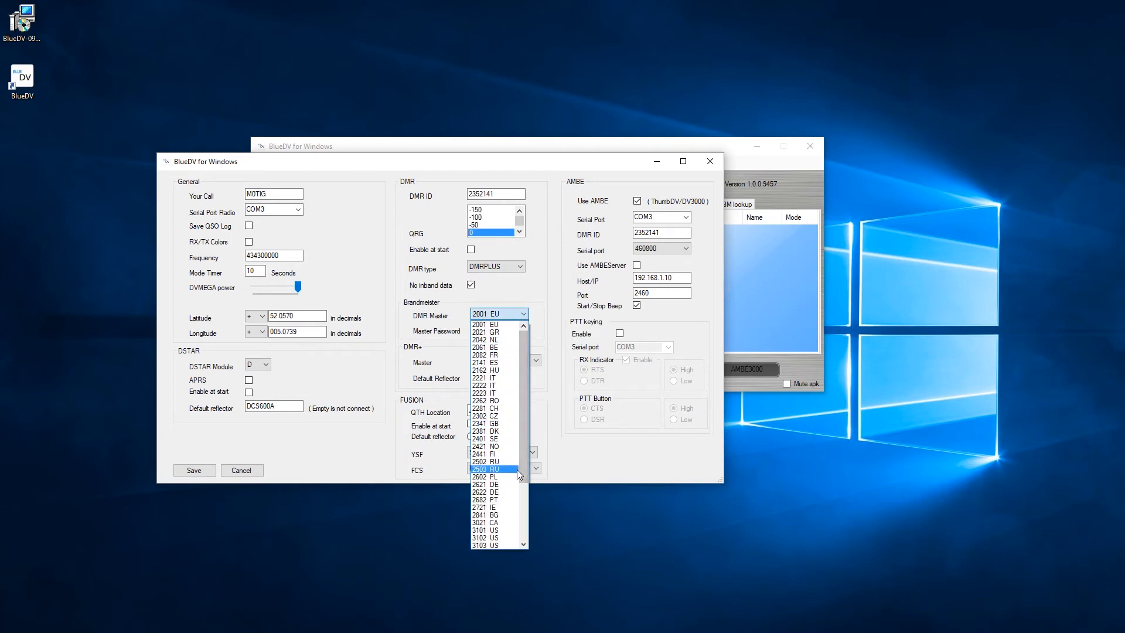
scroll(down, 3)
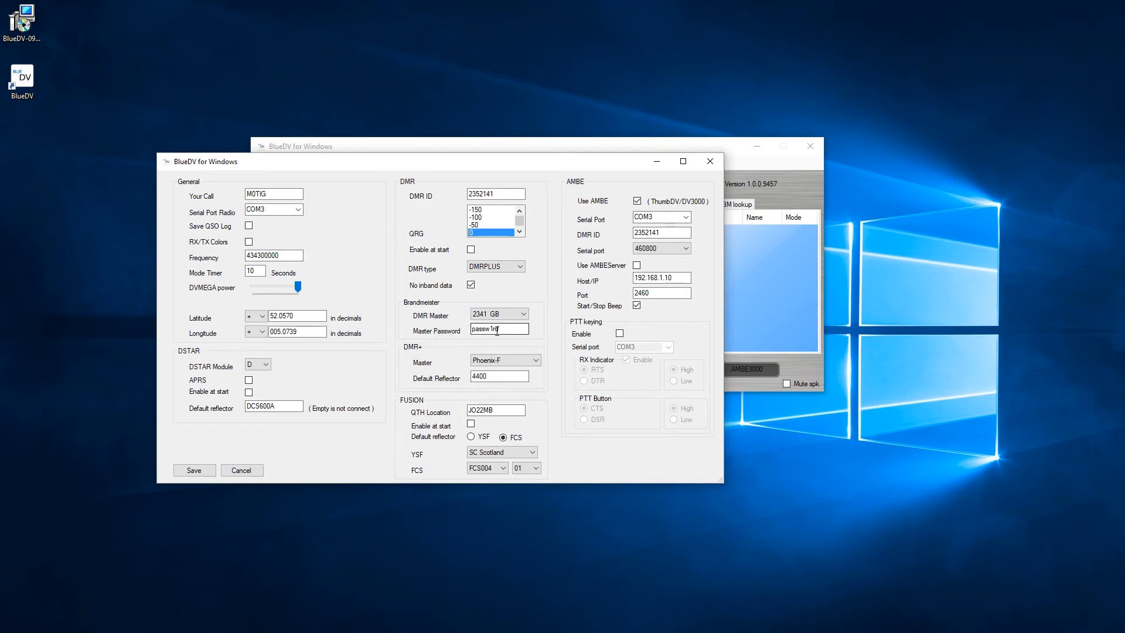
mouse_move(513, 340)
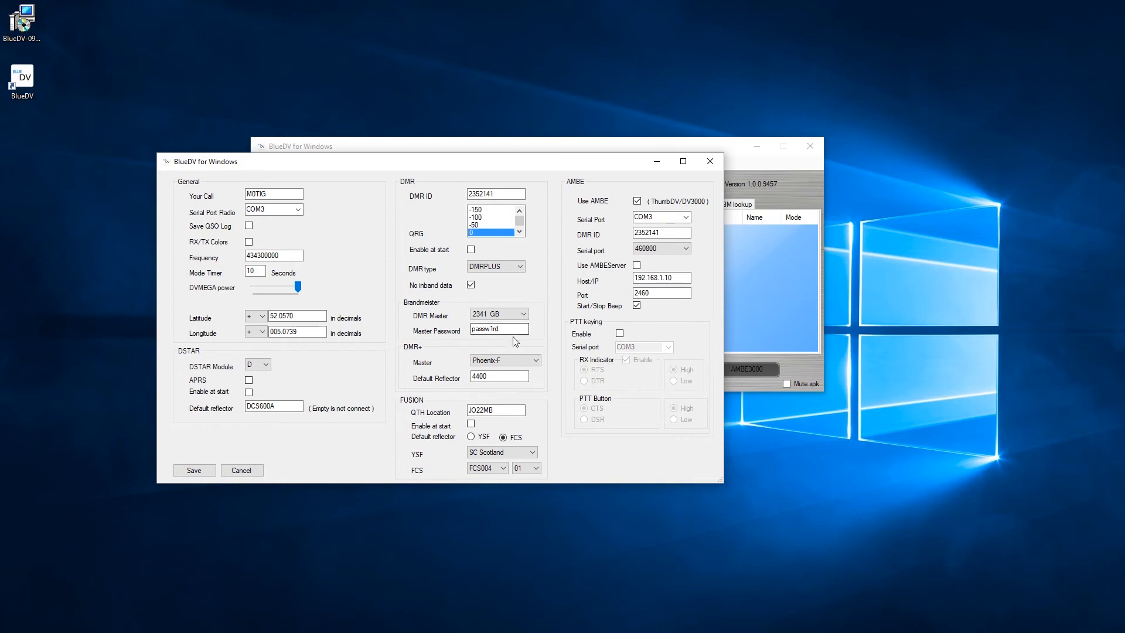
click(505, 359)
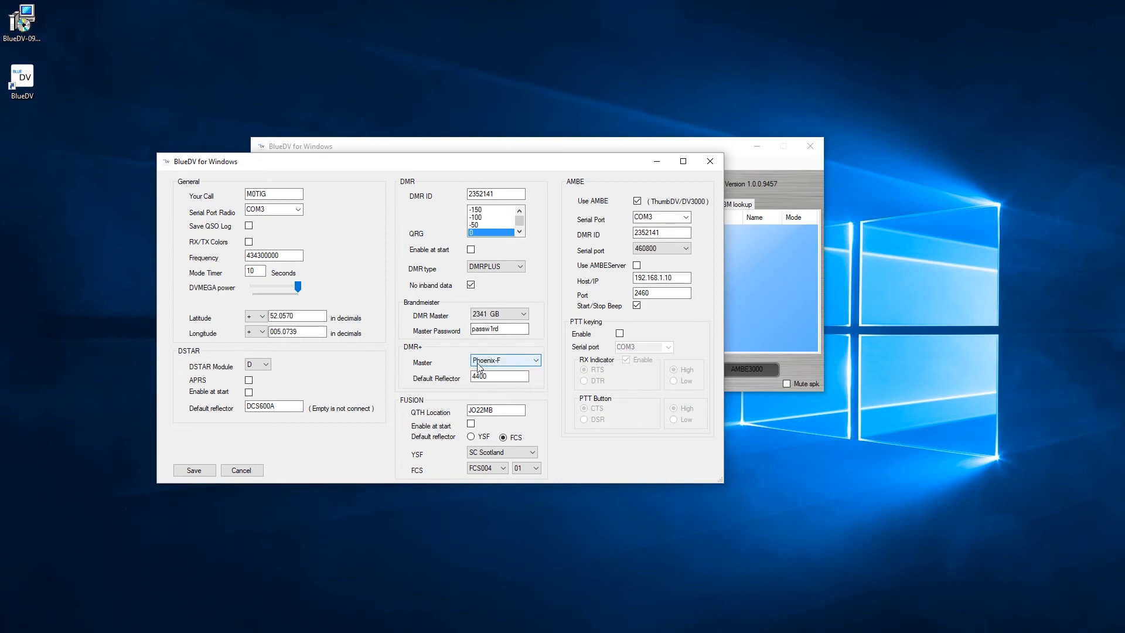
click(534, 359)
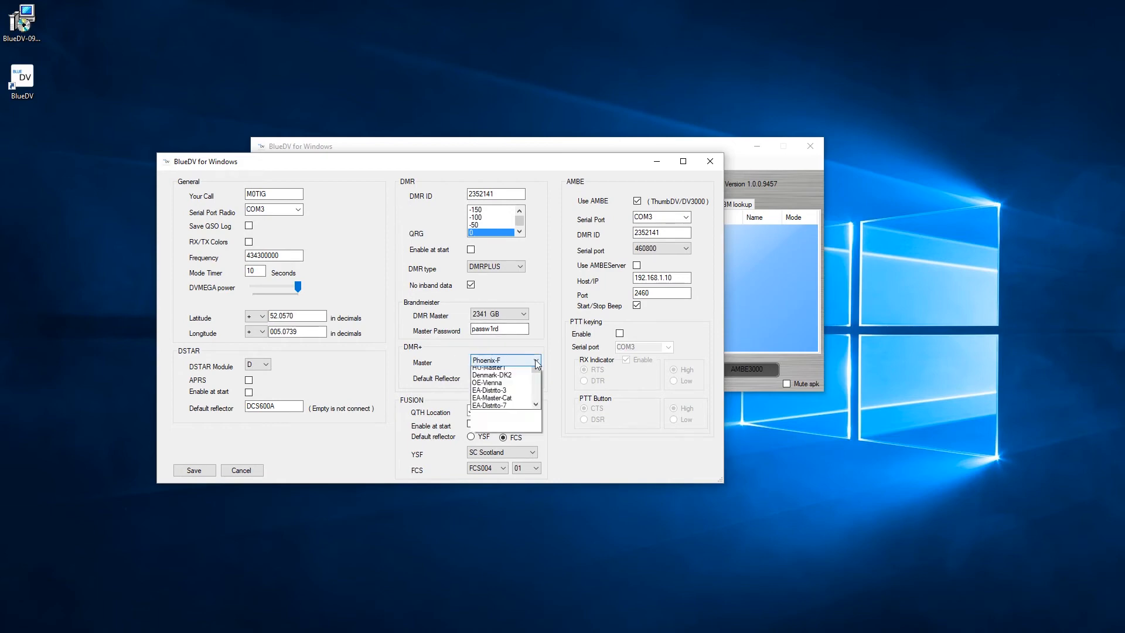
click(486, 358)
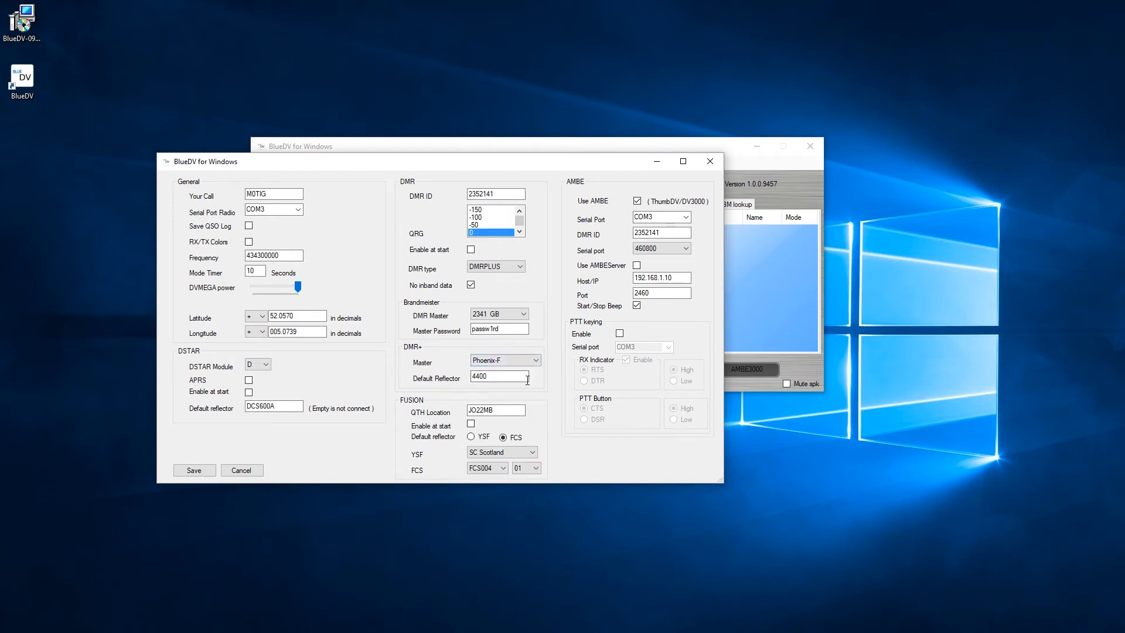
click(499, 376)
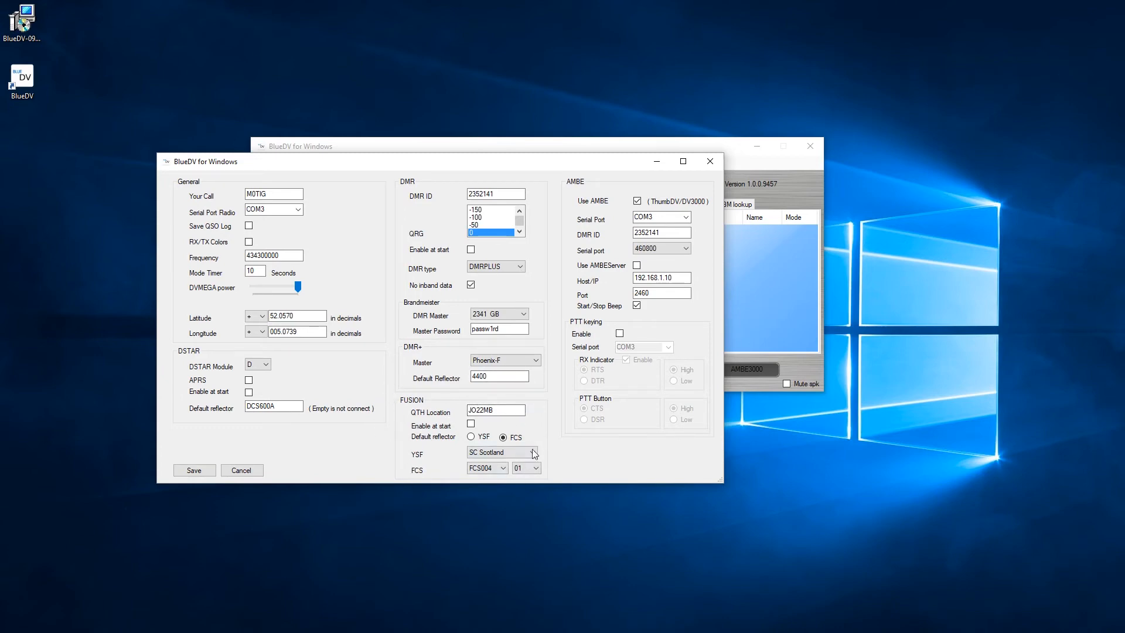
mouse_move(440, 384)
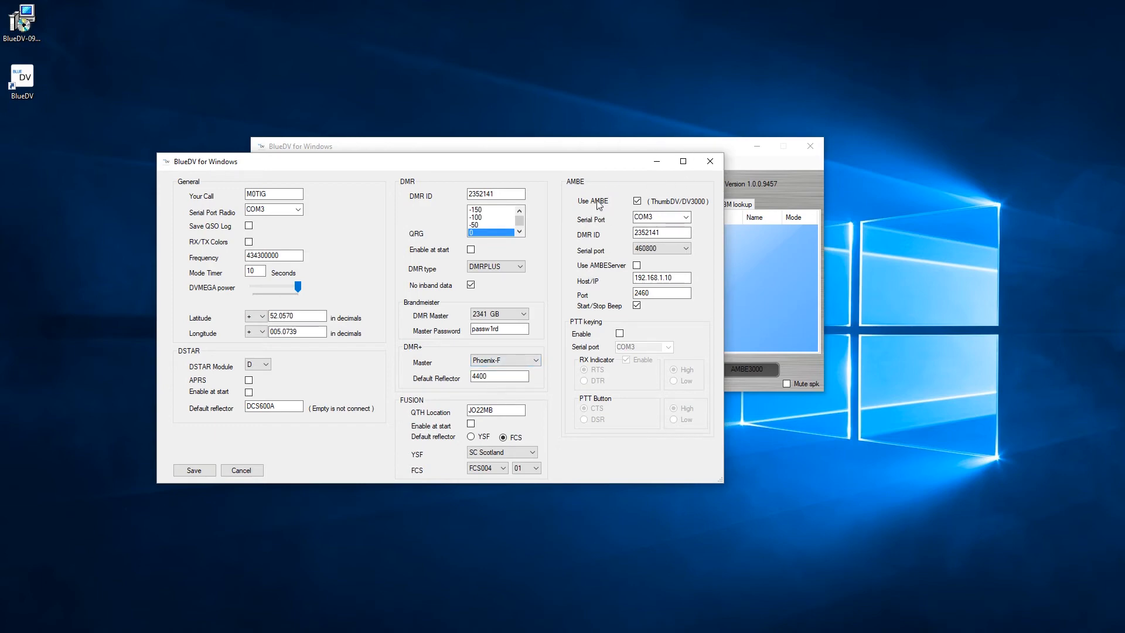
mouse_move(614, 209)
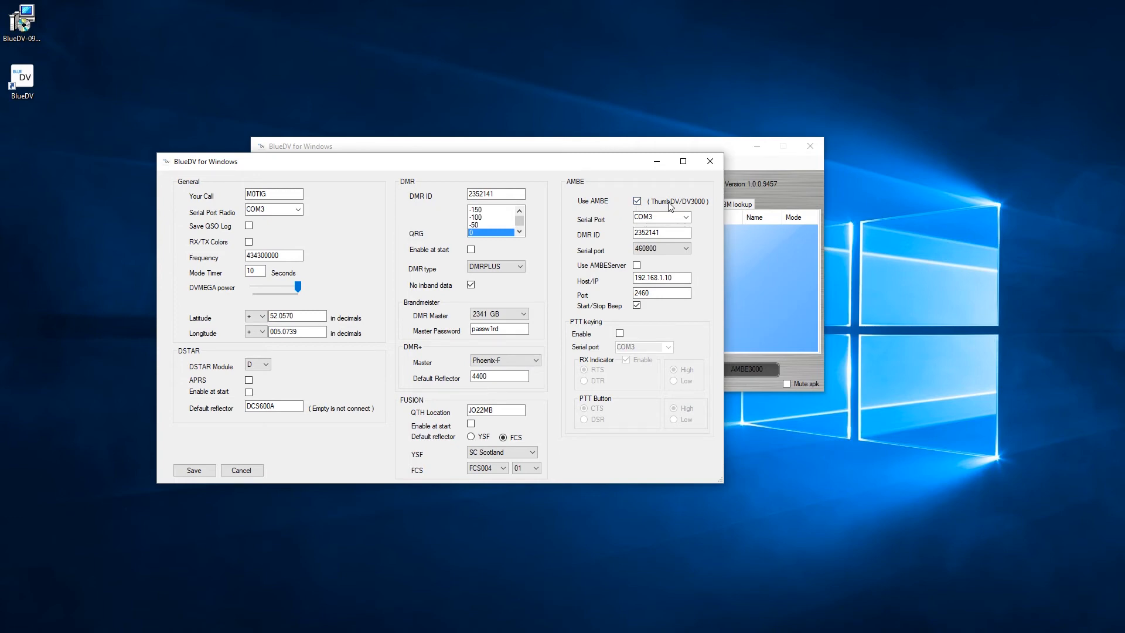
mouse_move(603, 230)
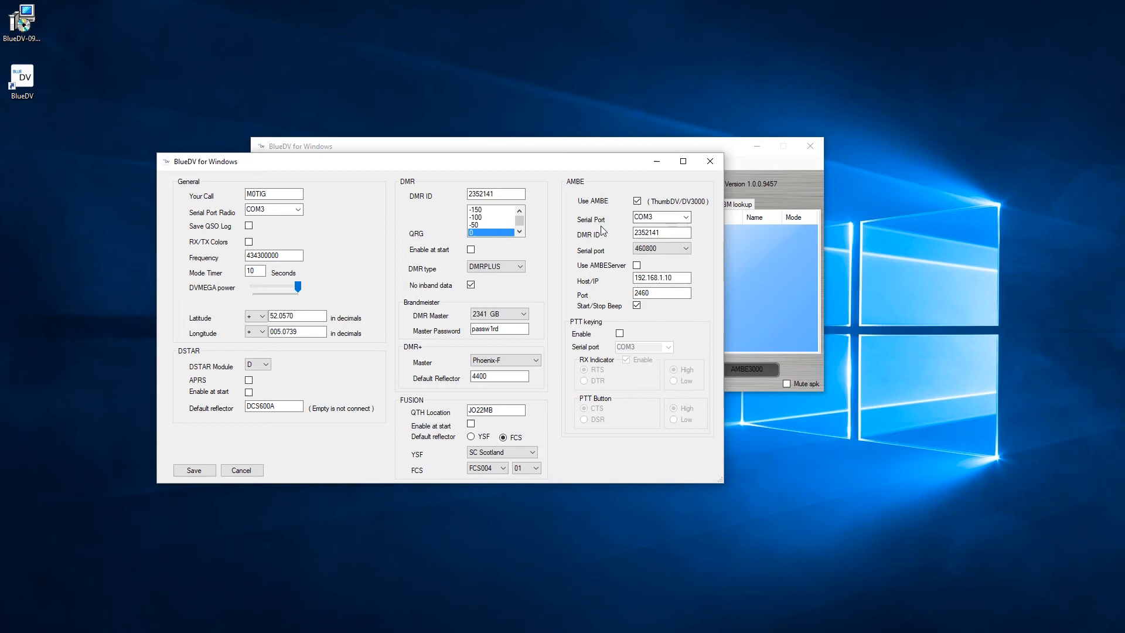
click(683, 217)
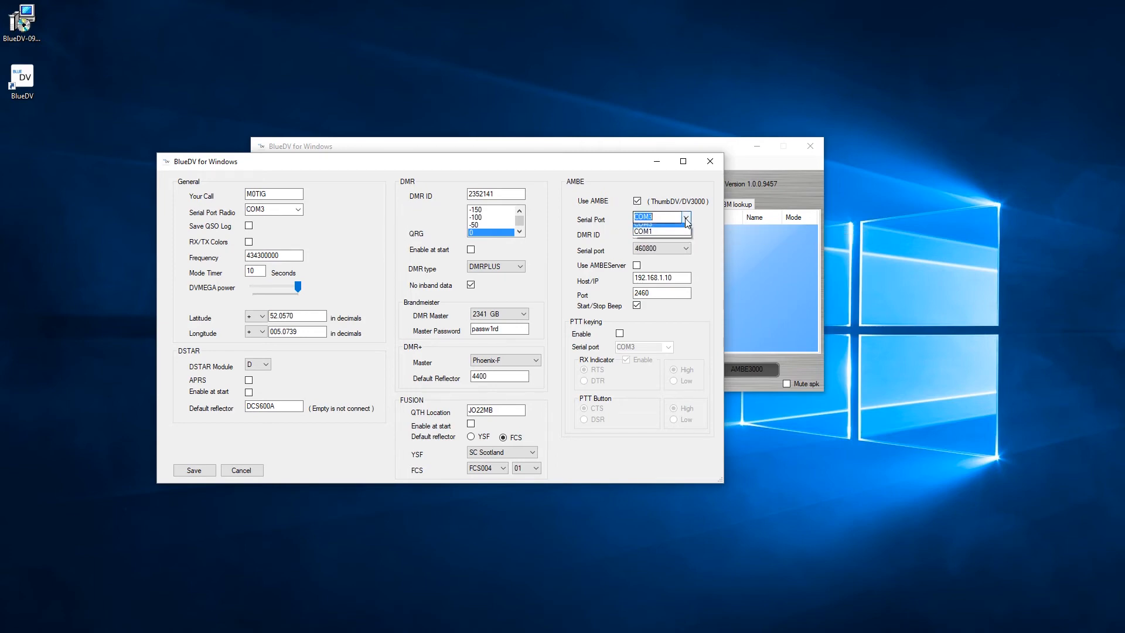
click(642, 217)
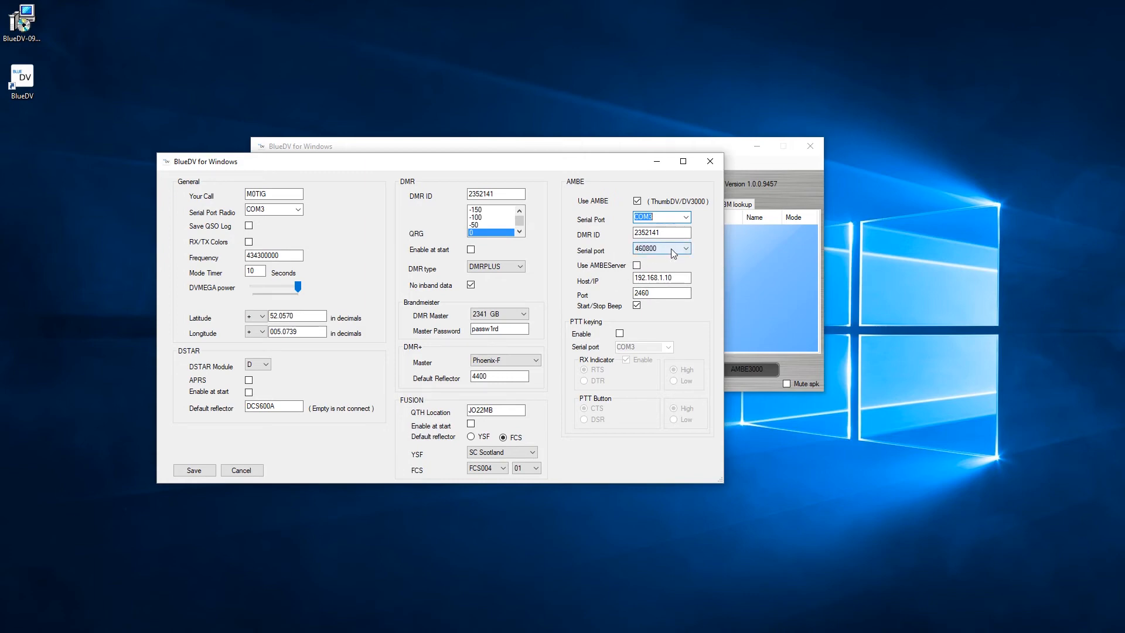
mouse_move(678, 253)
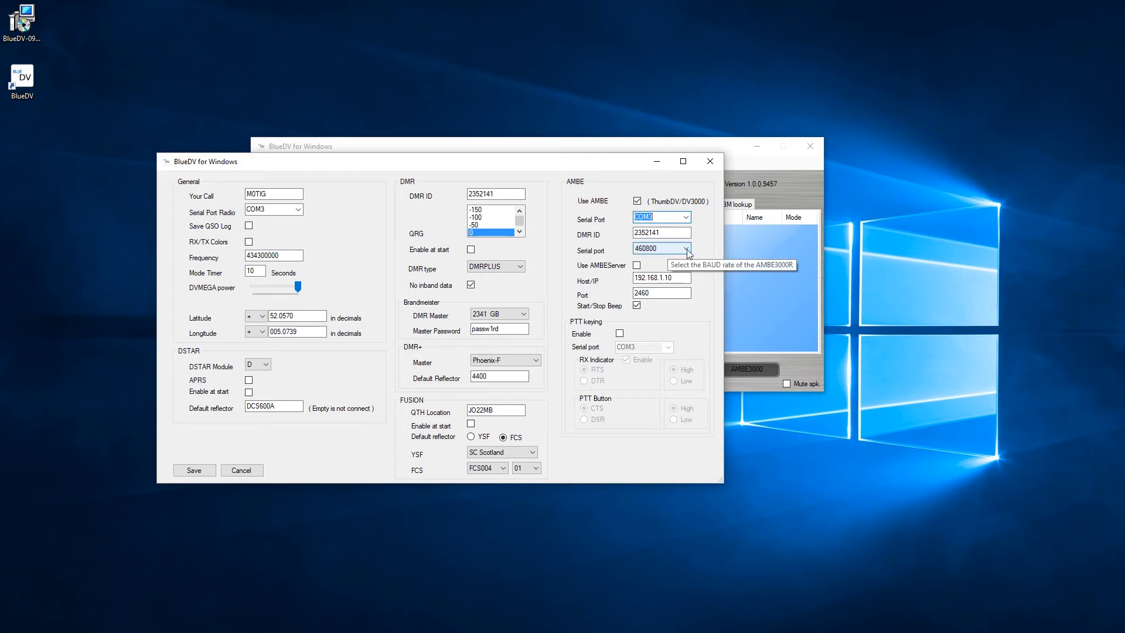
click(685, 249)
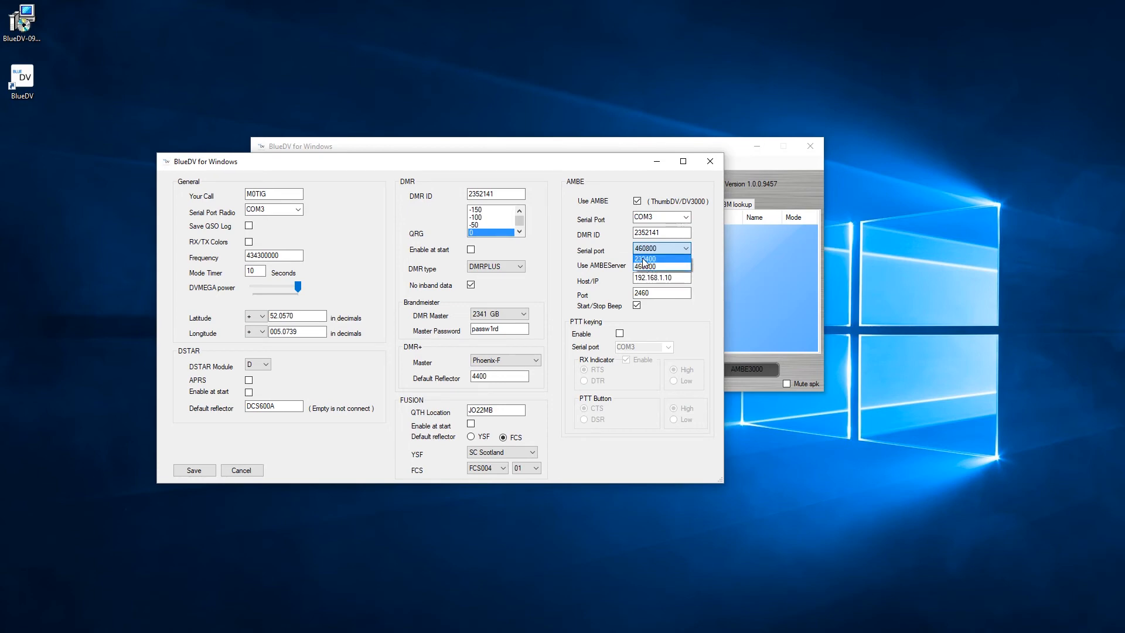
click(646, 266)
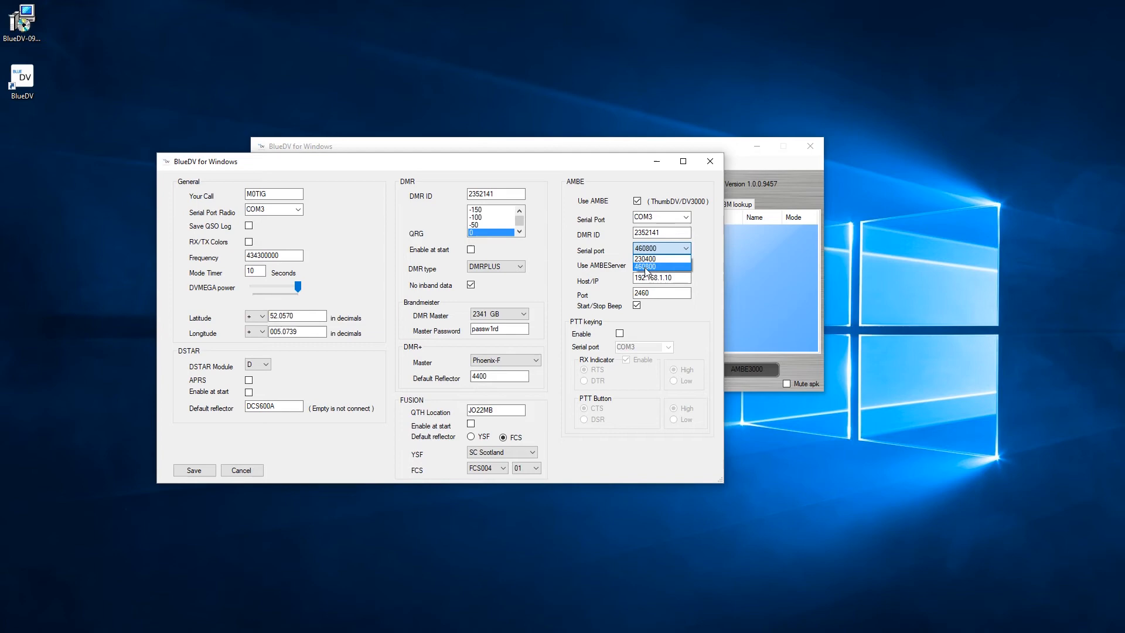
mouse_move(673, 352)
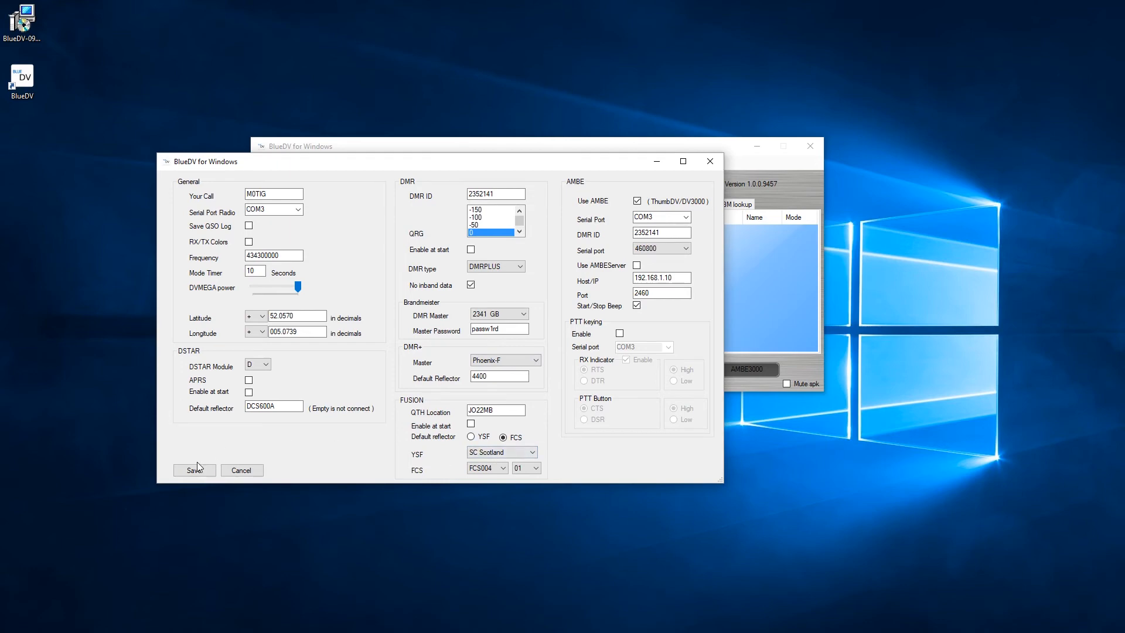
- Save the setup, then review the AMBE speaker output list and leave it unchanged
click(192, 469)
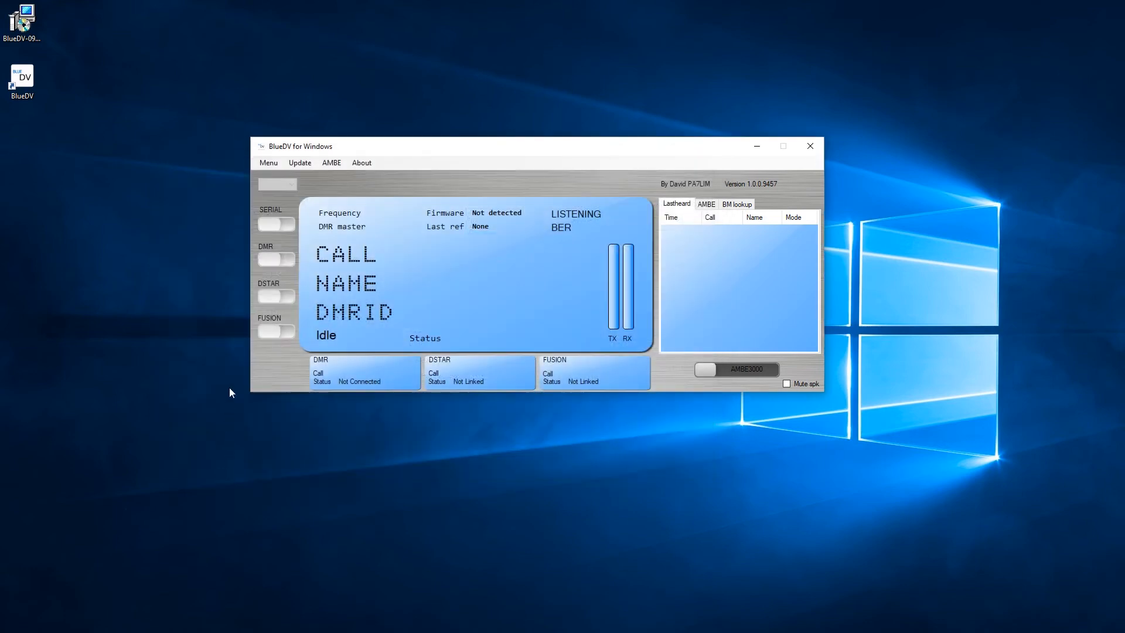
mouse_move(253, 109)
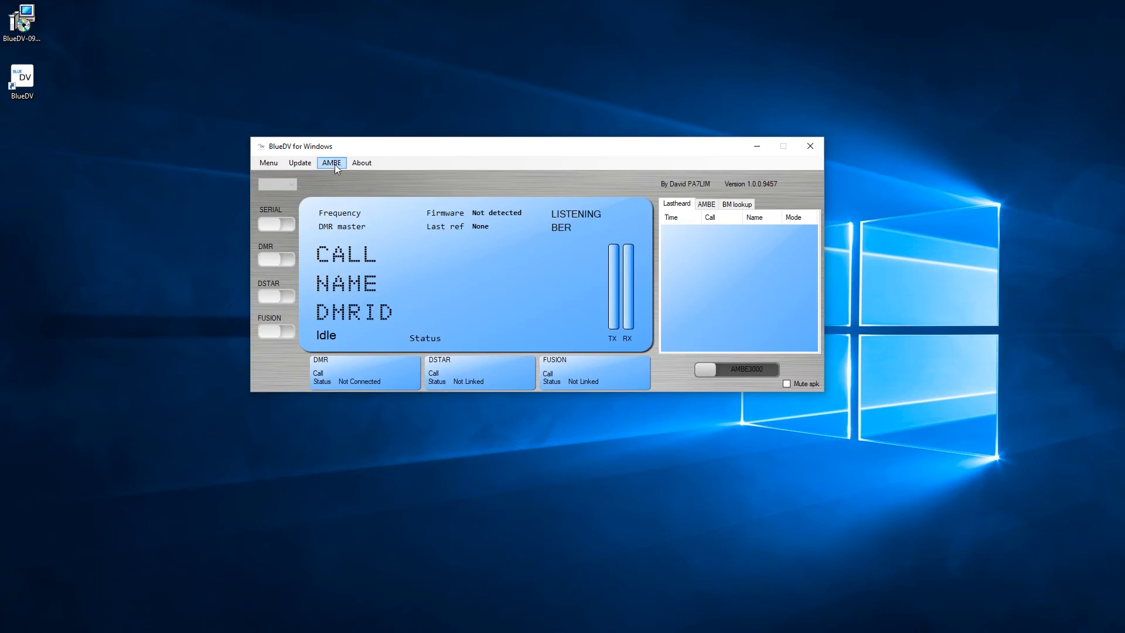
click(330, 162)
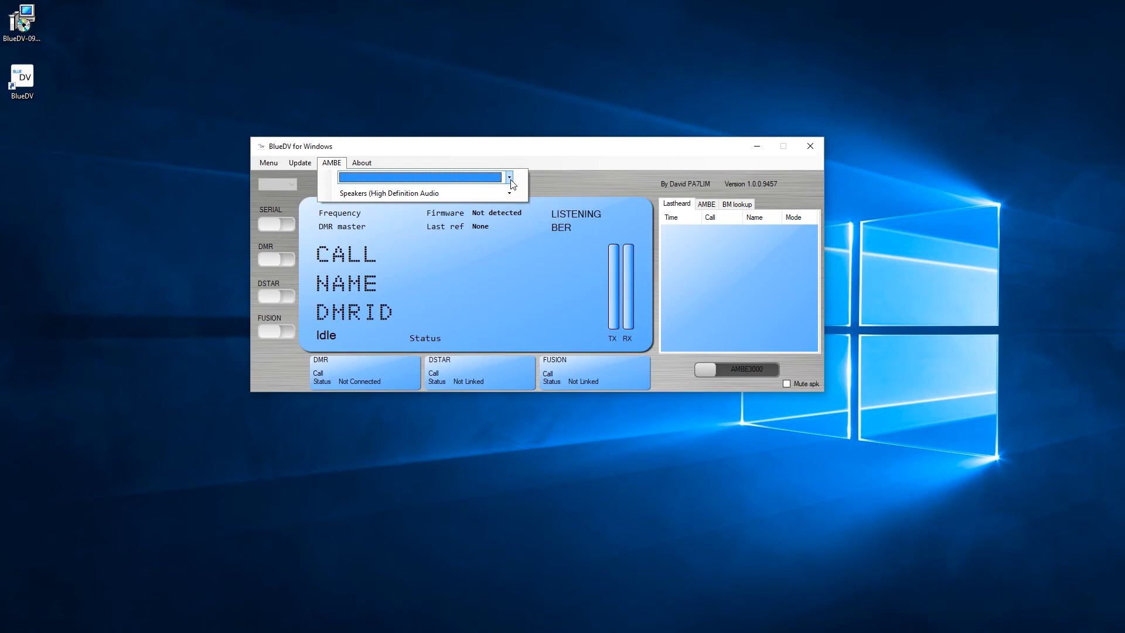
mouse_move(409, 210)
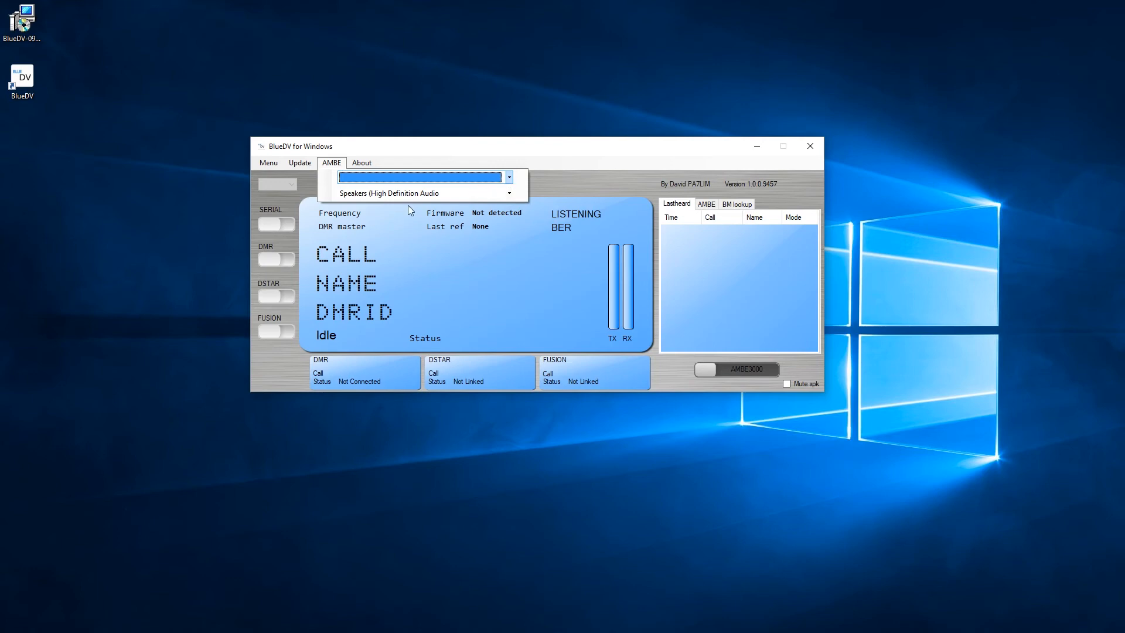
click(508, 193)
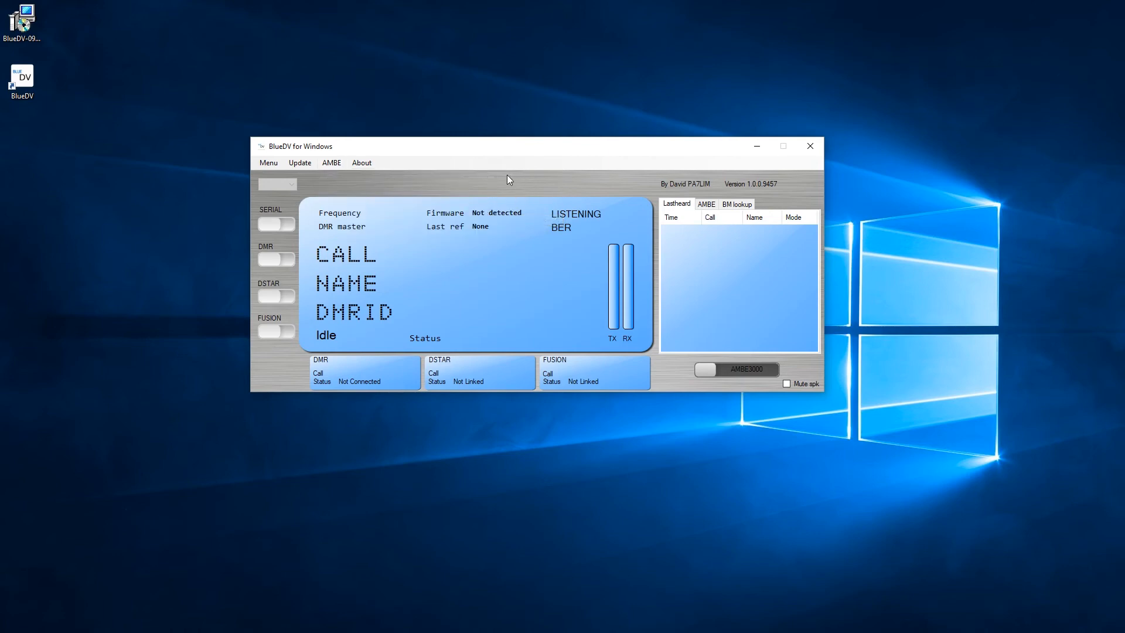
mouse_move(291, 235)
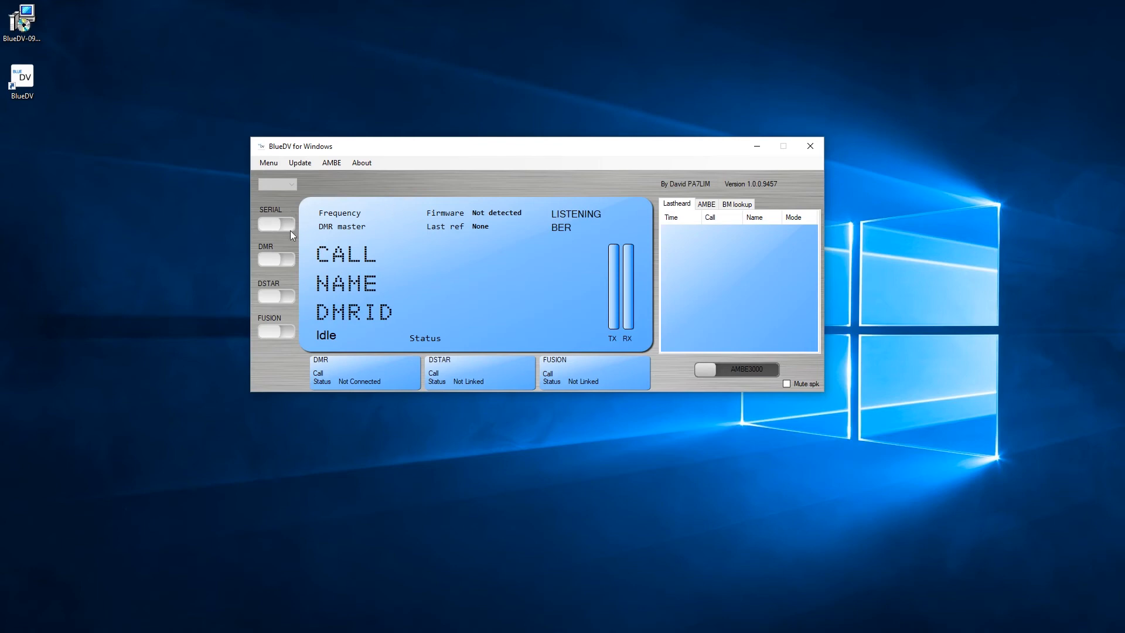
mouse_move(288, 227)
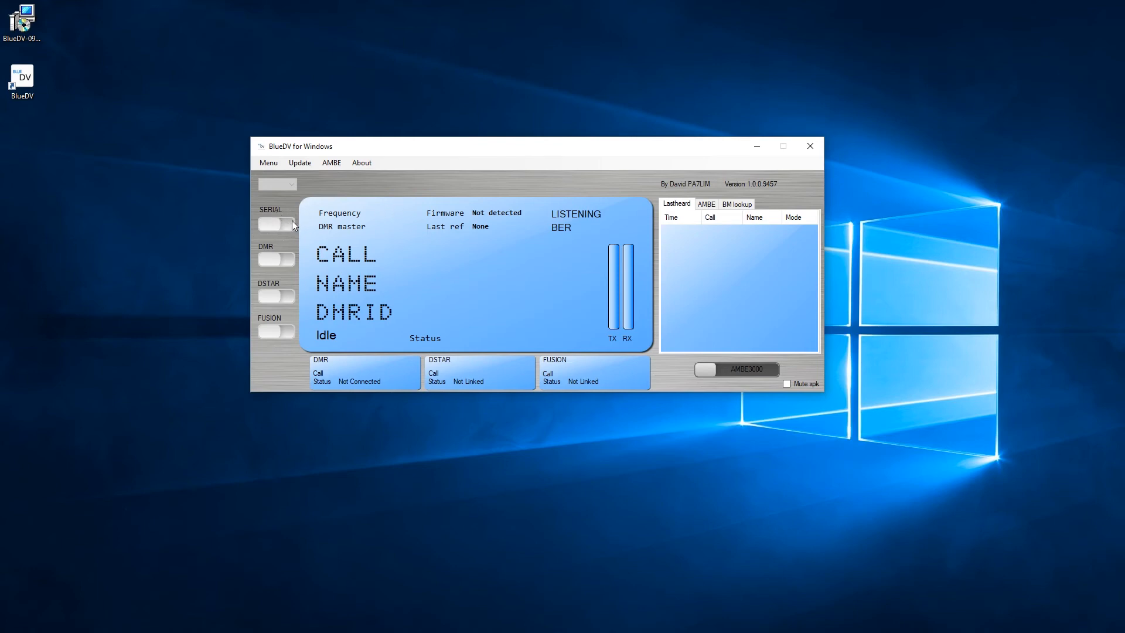
- Start the serial link to the AMBE stick, enable D-STAR and link to REF001 module C
click(276, 224)
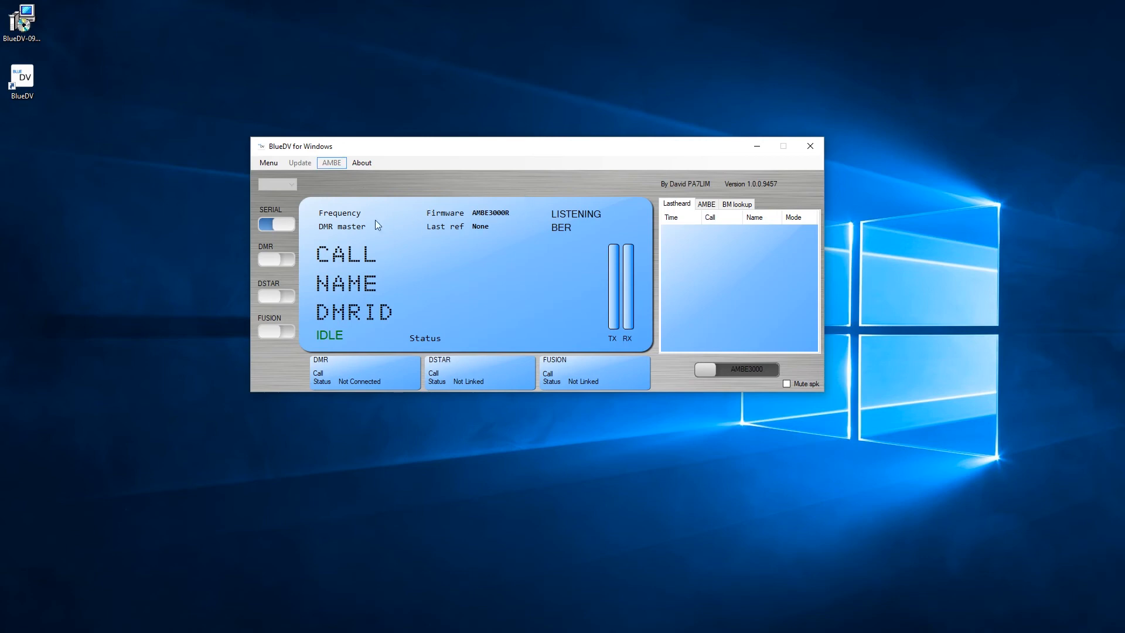
mouse_move(286, 302)
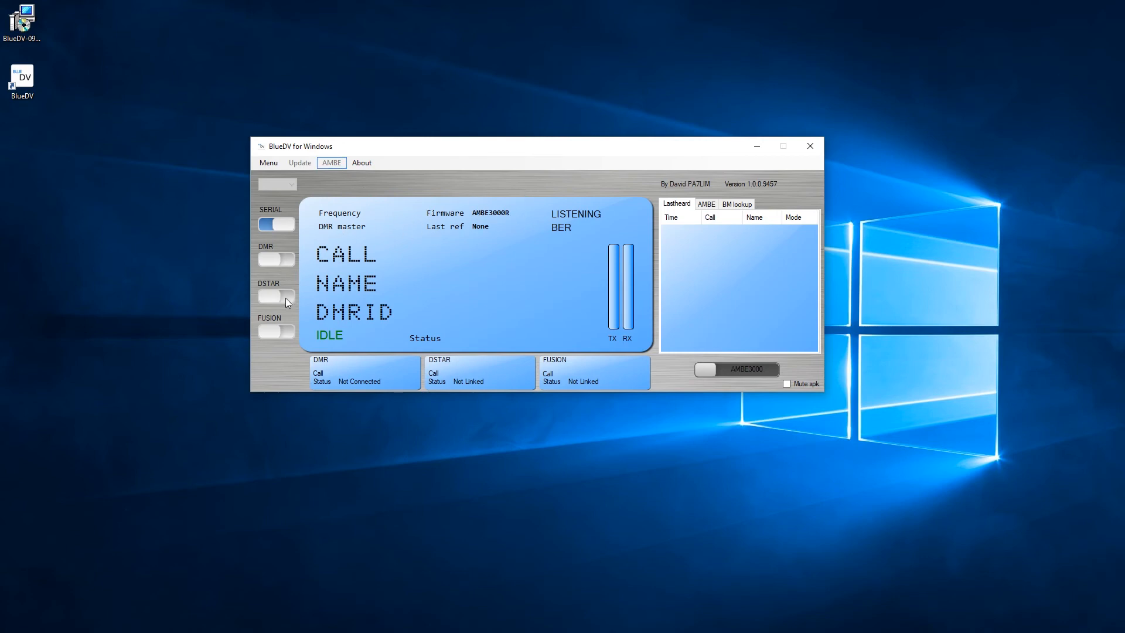
click(276, 295)
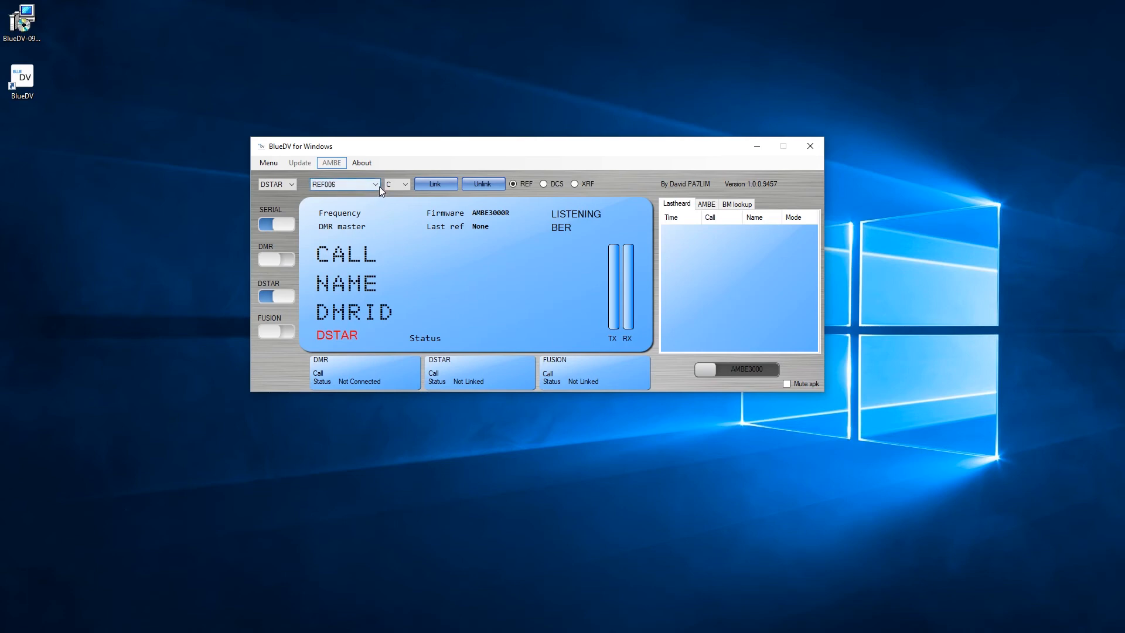
click(376, 184)
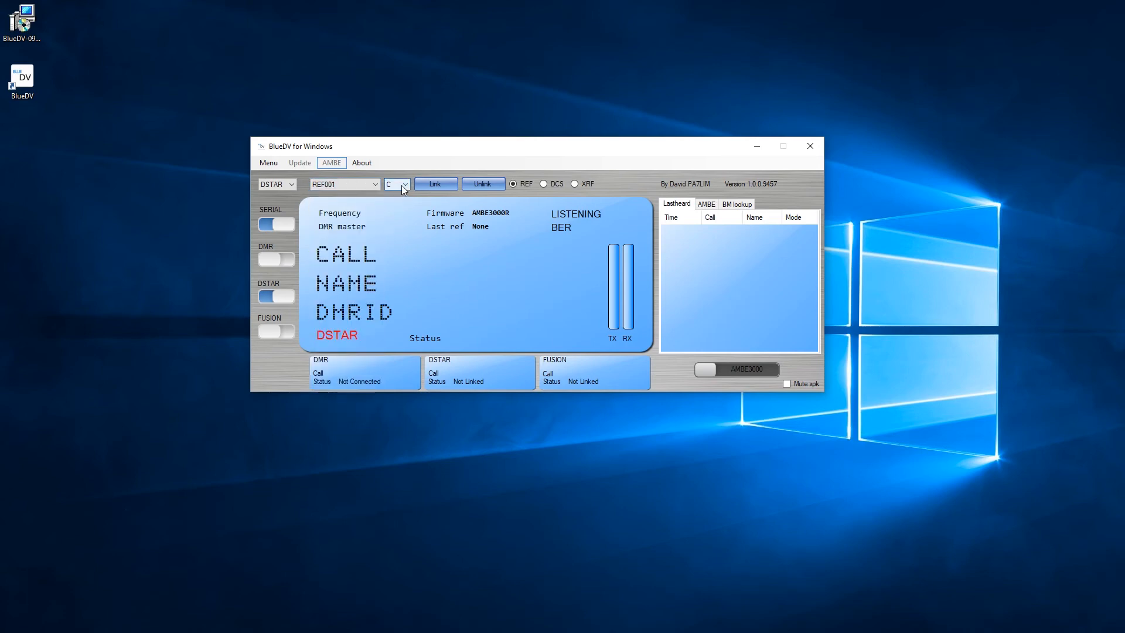
click(435, 183)
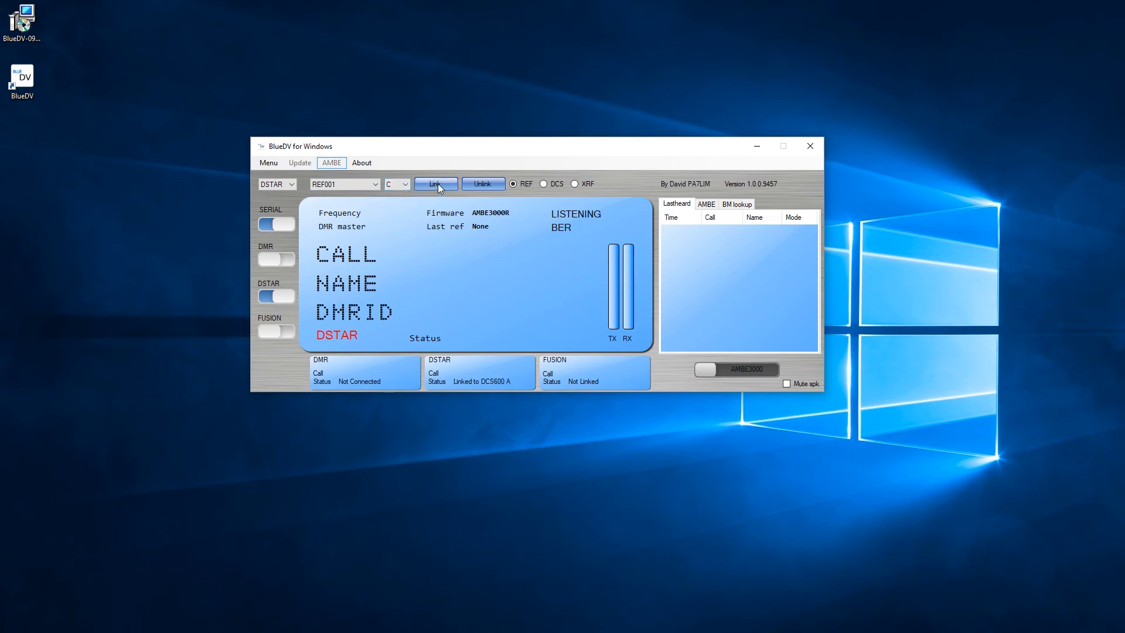
click(482, 184)
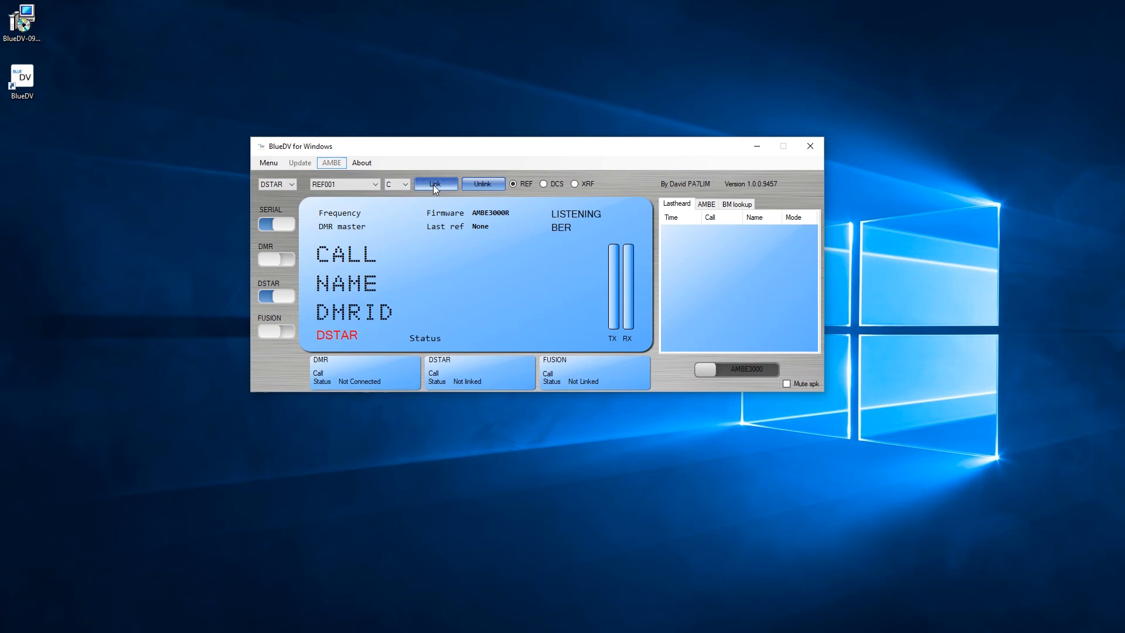
click(435, 184)
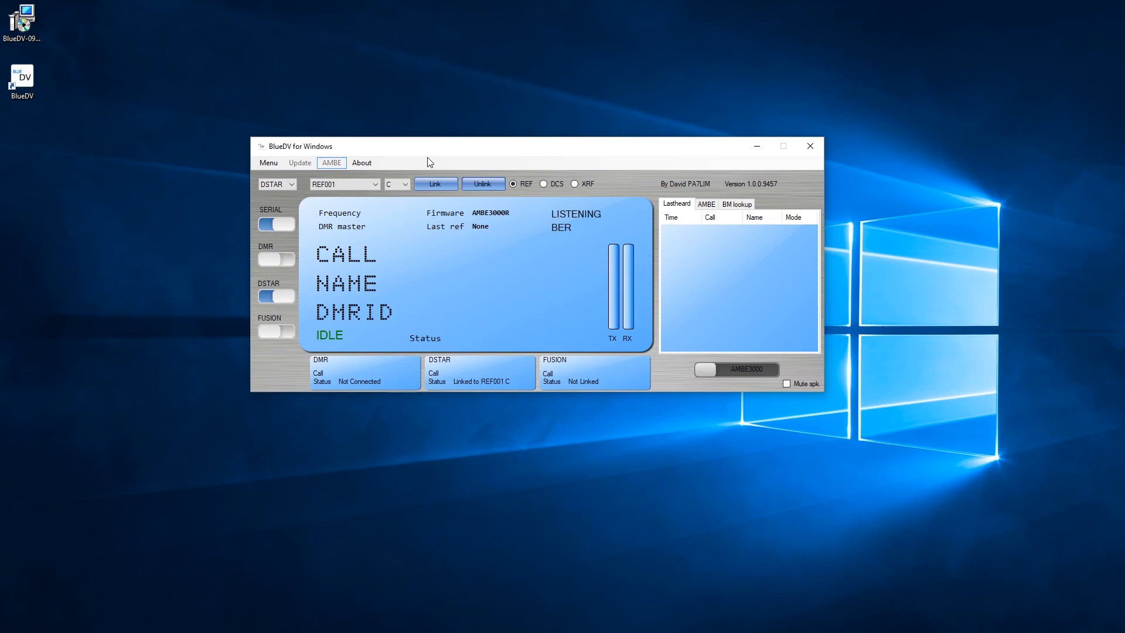
mouse_move(680, 293)
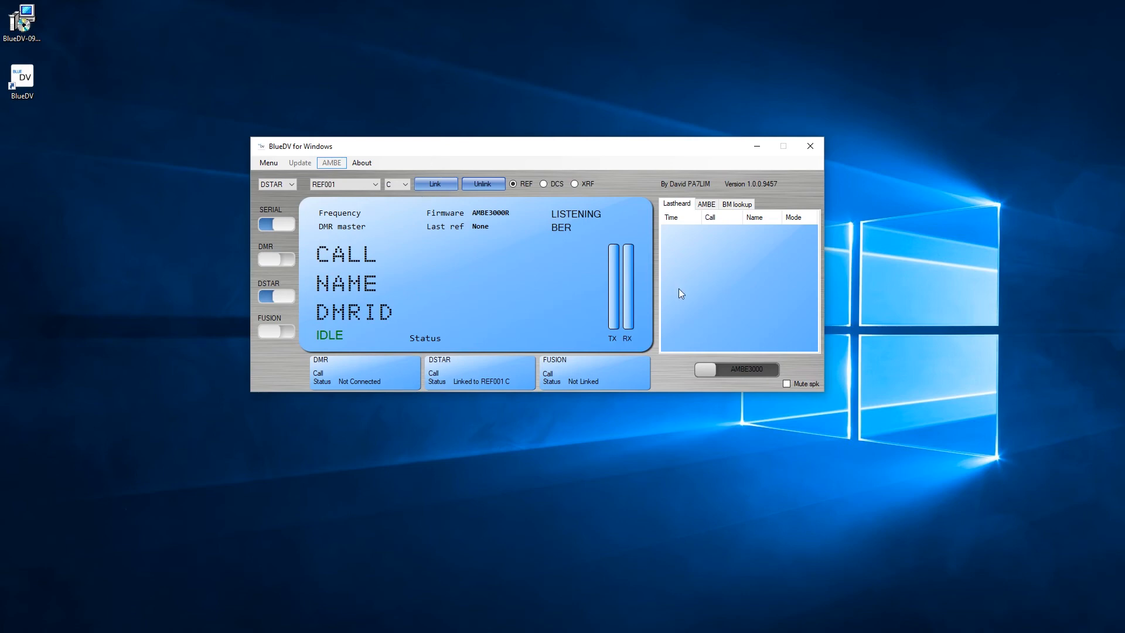
- Show the AMBE settings, log DMR in and choose REF006 as the D-STAR reflector
click(705, 204)
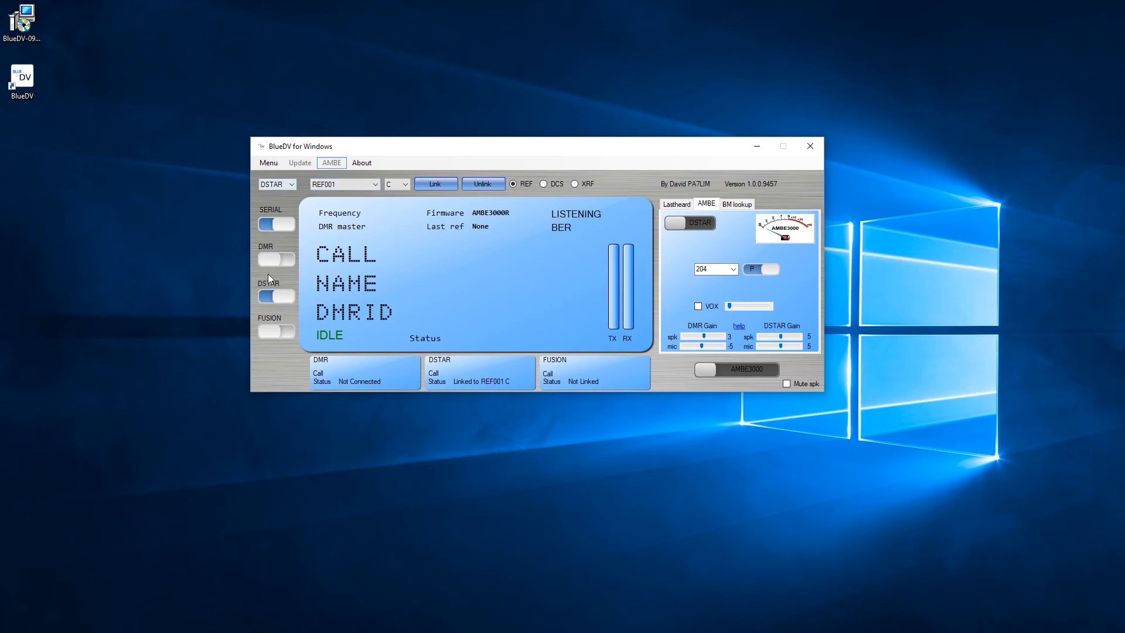
click(276, 259)
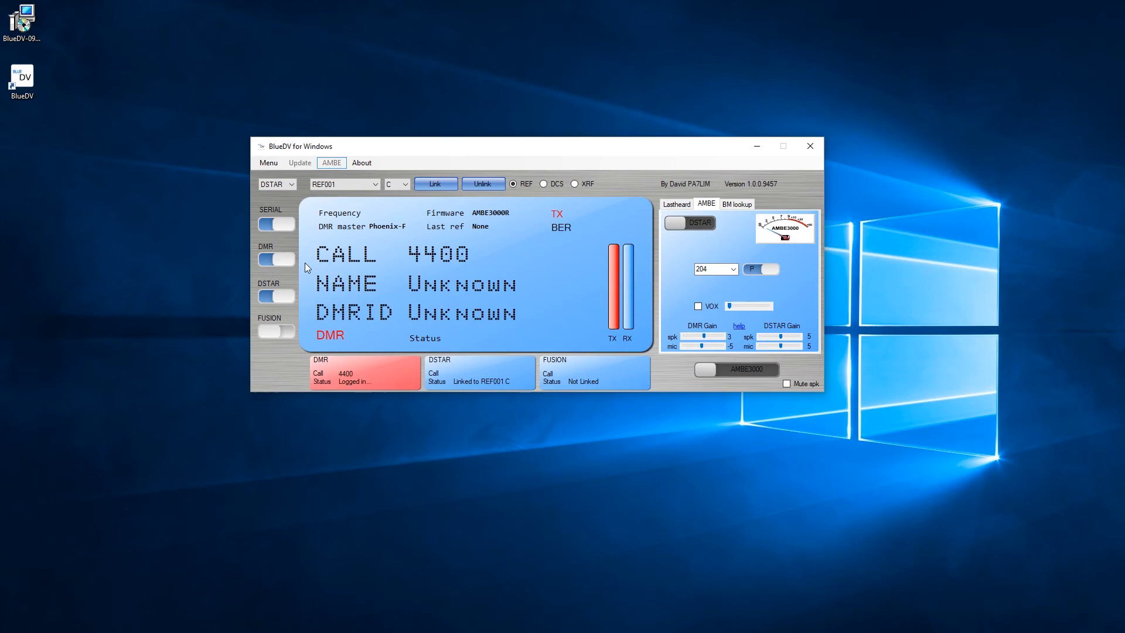
mouse_move(304, 255)
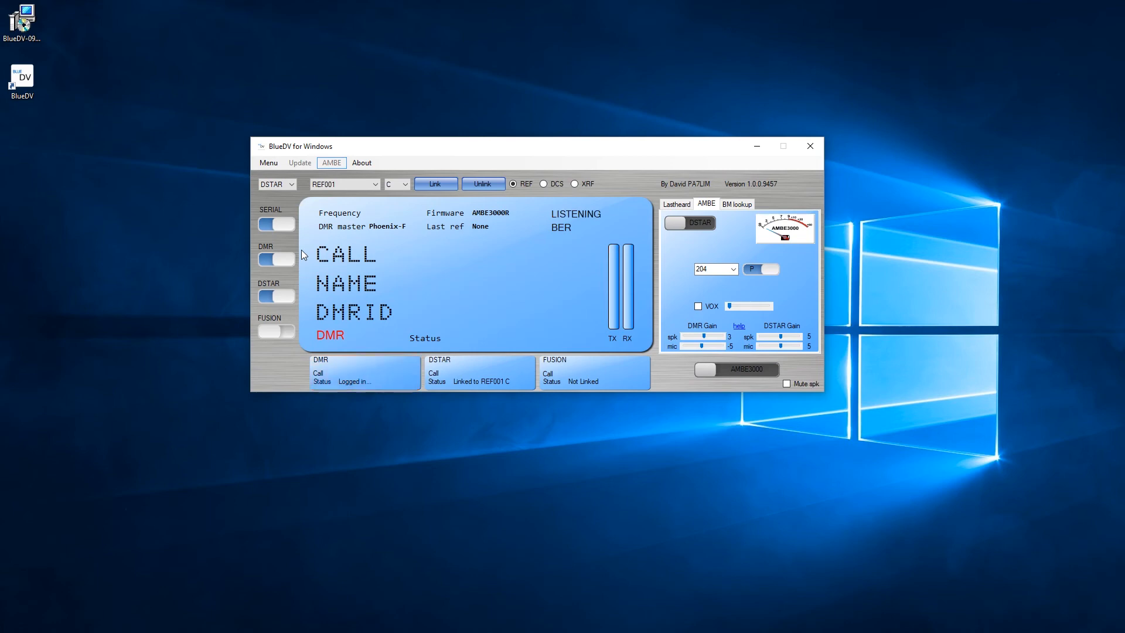
click(376, 184)
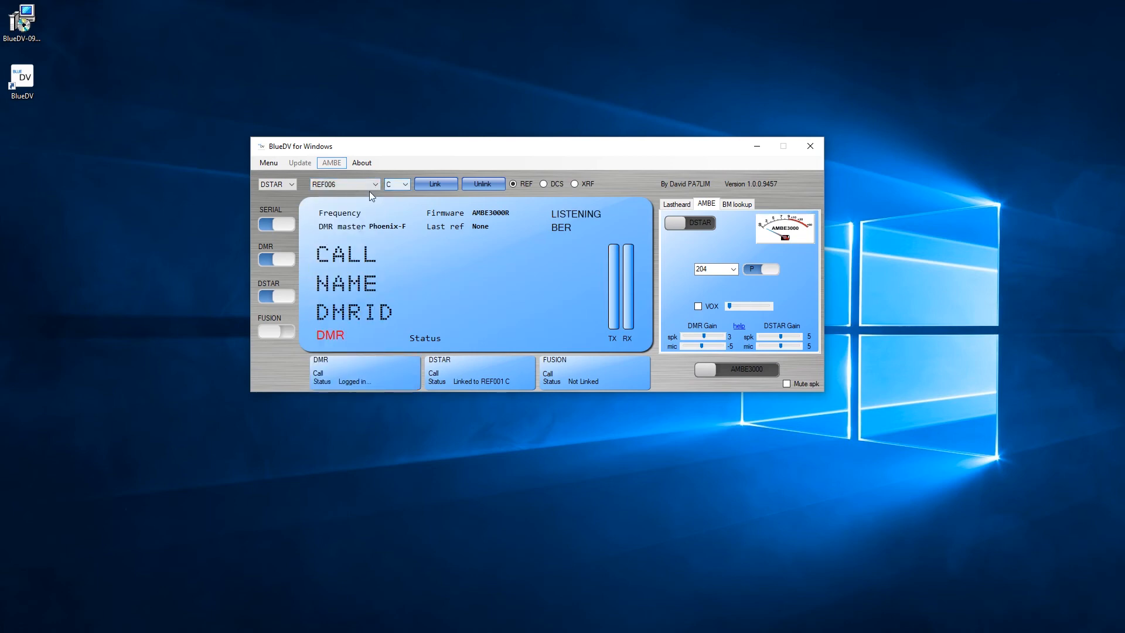
- Link D-STAR to REF006 module A, then start changing the module to C
click(407, 185)
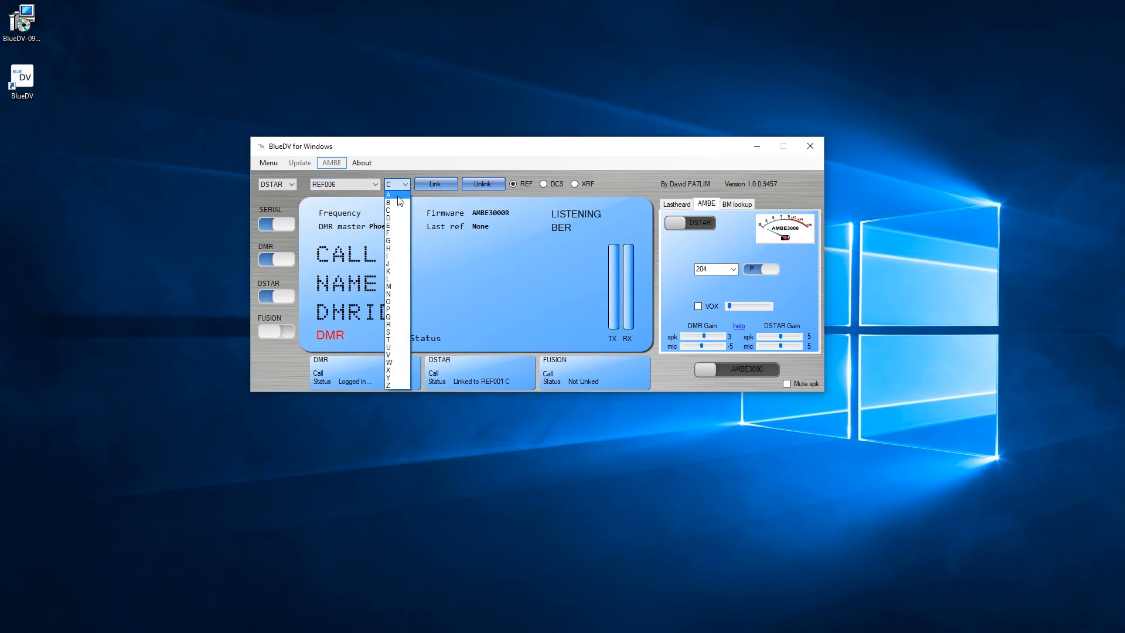
click(389, 194)
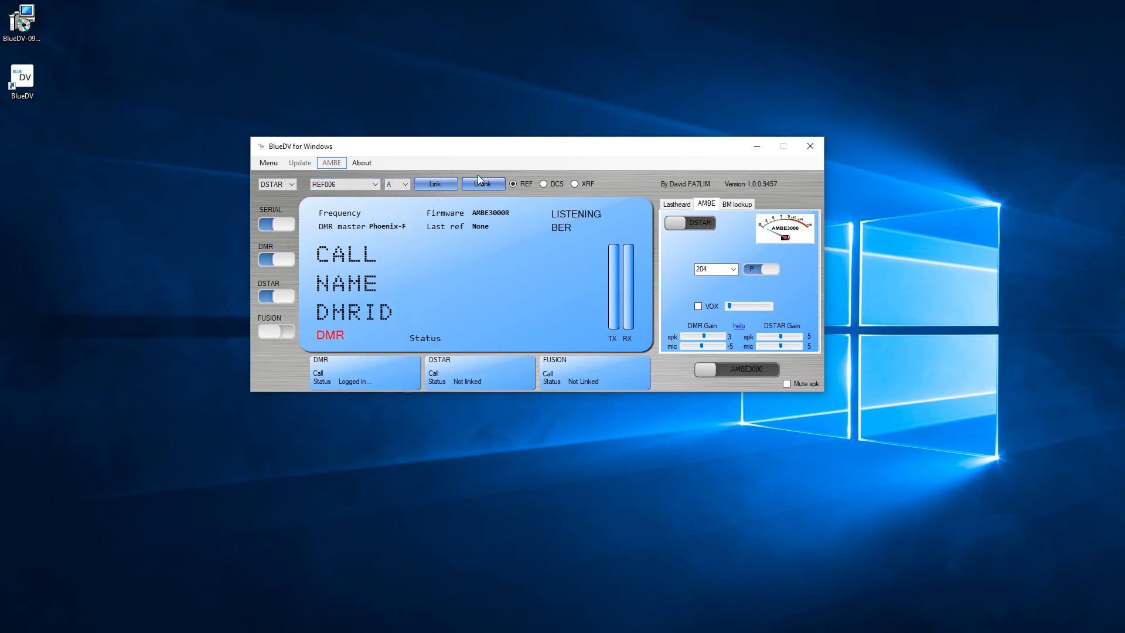
click(434, 183)
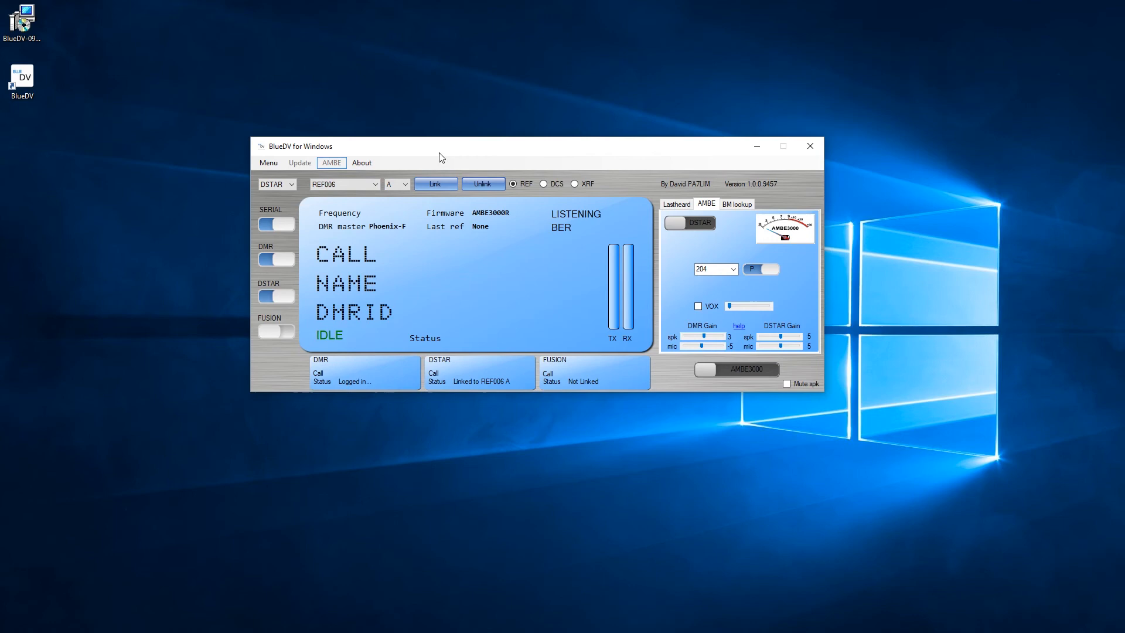
click(407, 185)
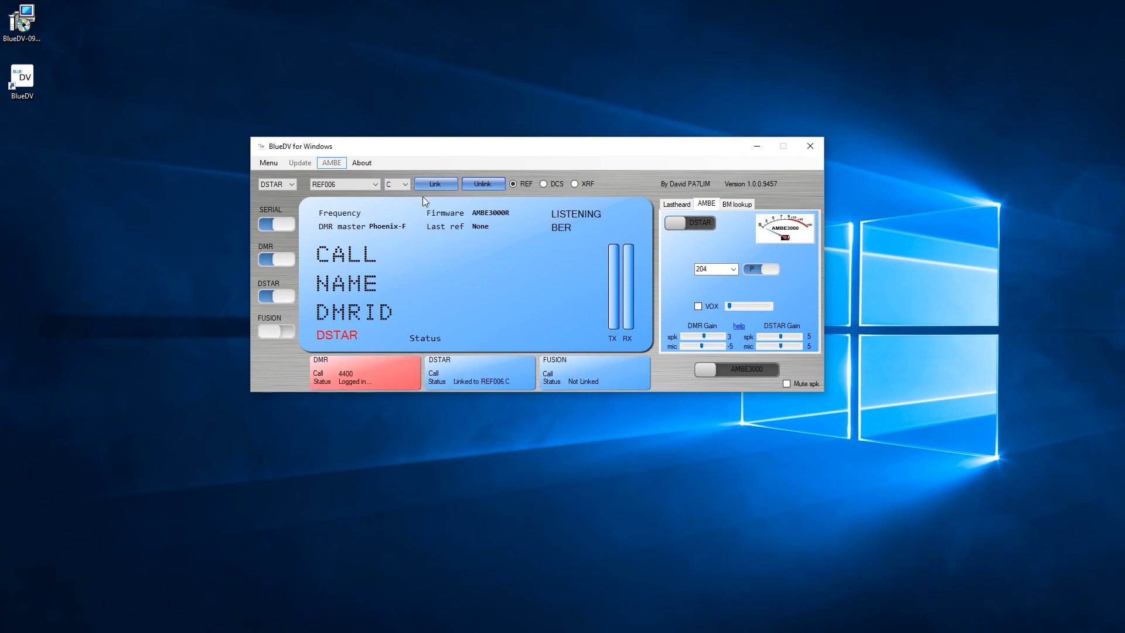
mouse_move(528, 267)
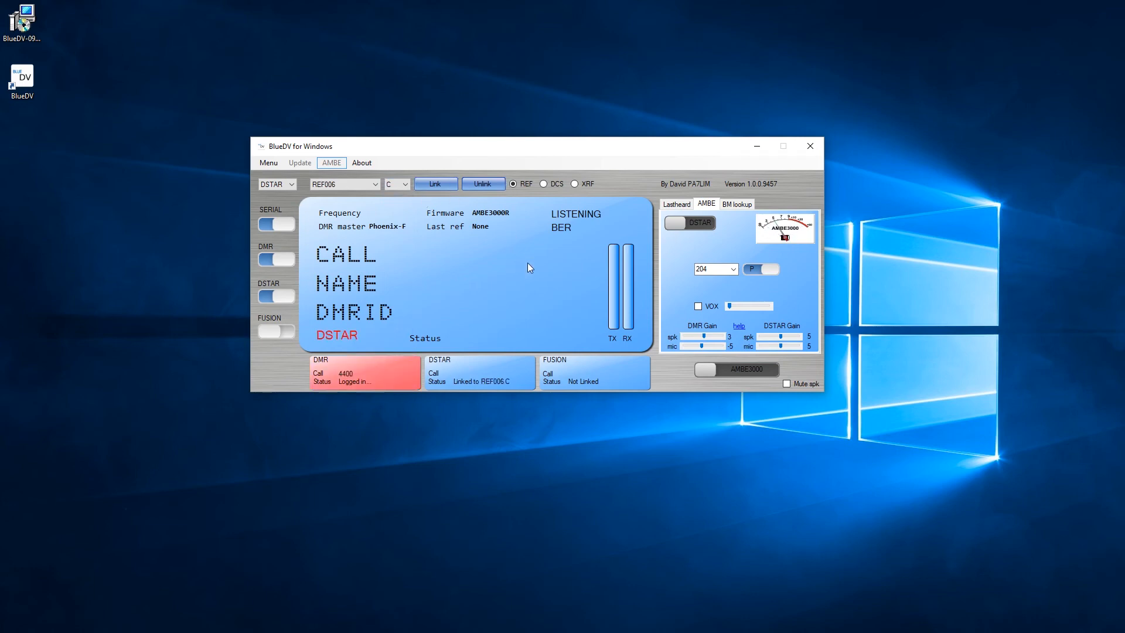
mouse_move(533, 181)
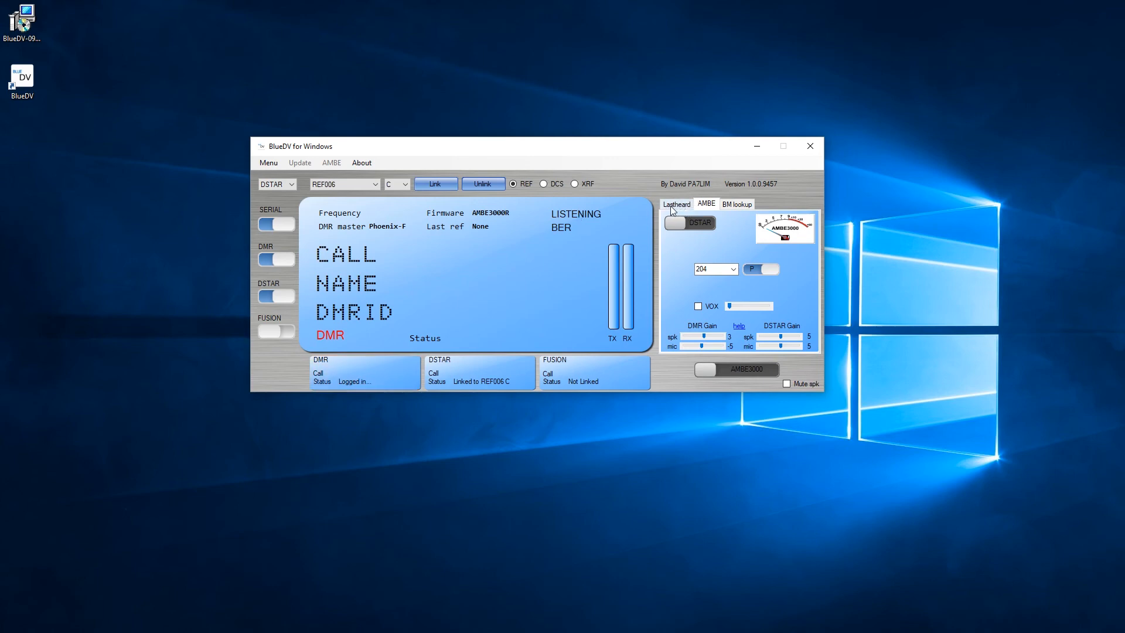
- Check Lastheard, flip the AMBE vocoder to DMR and show the Brandmeister lookup list
click(675, 204)
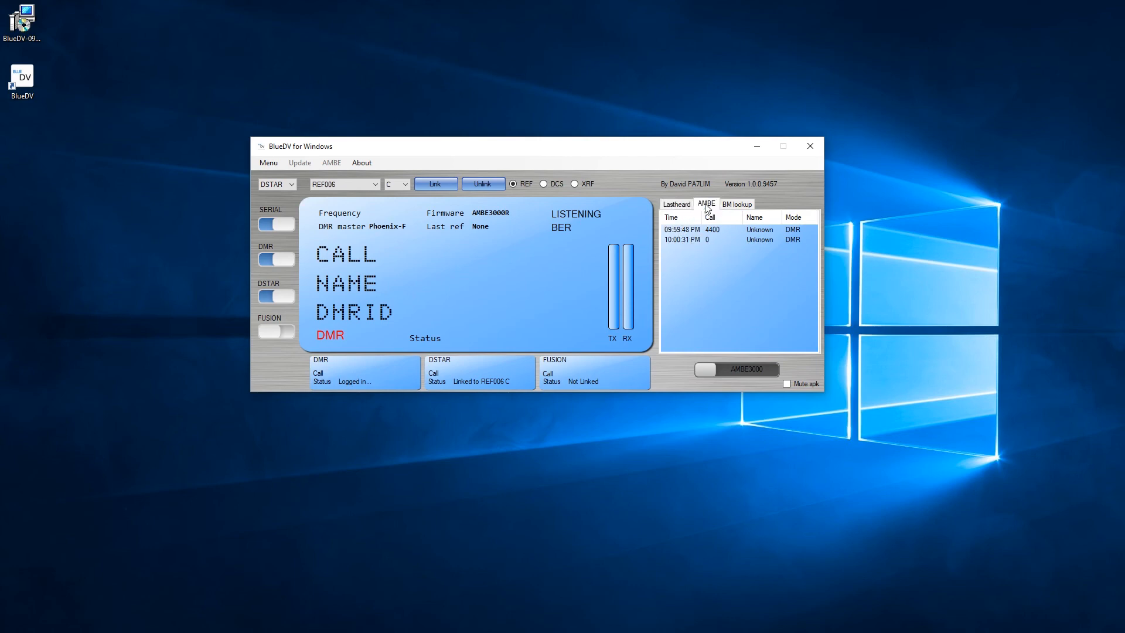
click(706, 205)
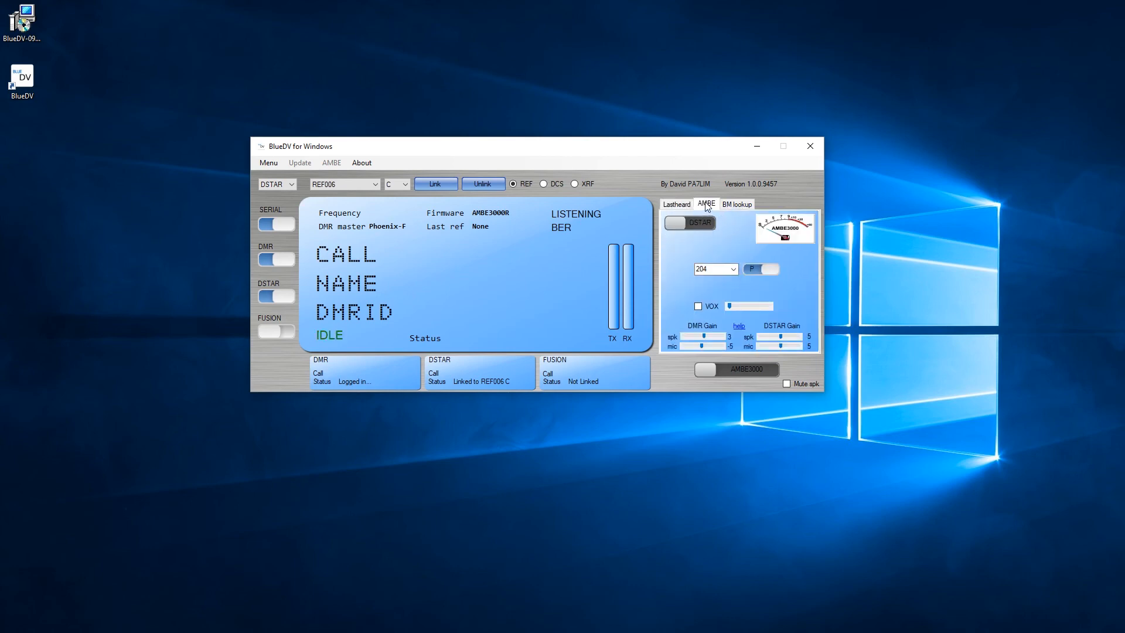
click(688, 223)
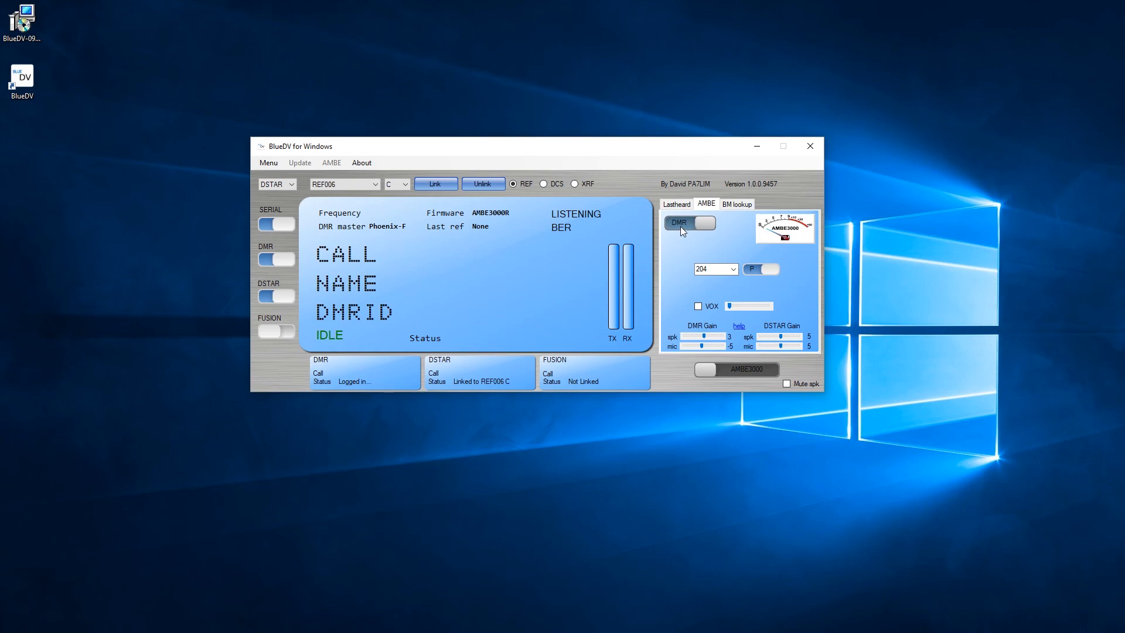
click(688, 223)
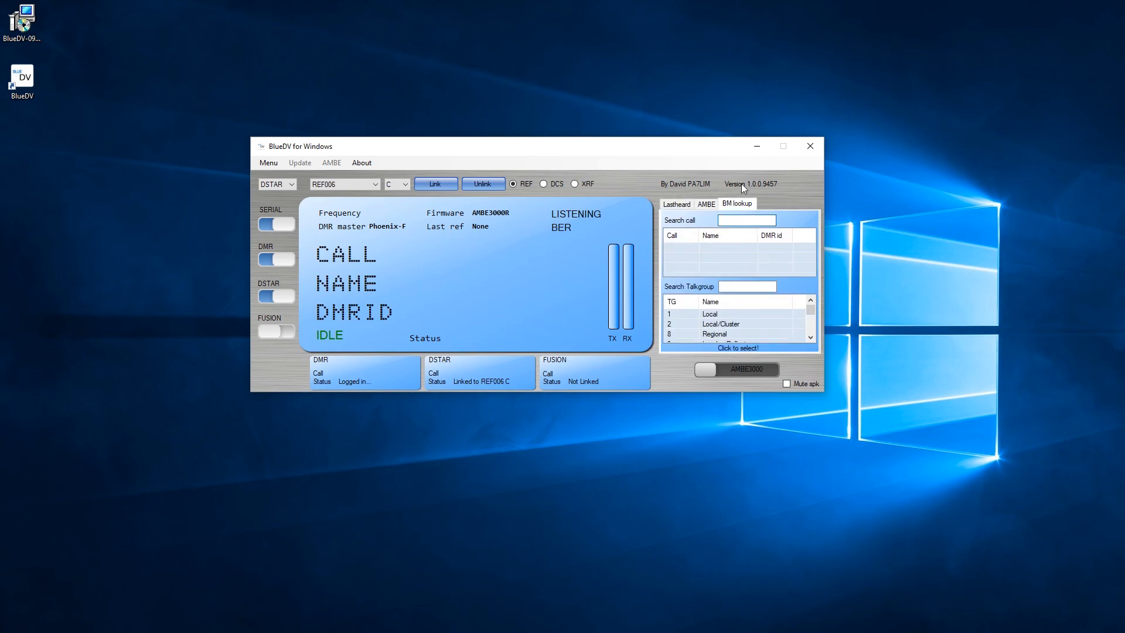
- Search callsign M0TIG in the BM lookup and make a brief On AIR test transmission
text(M0)
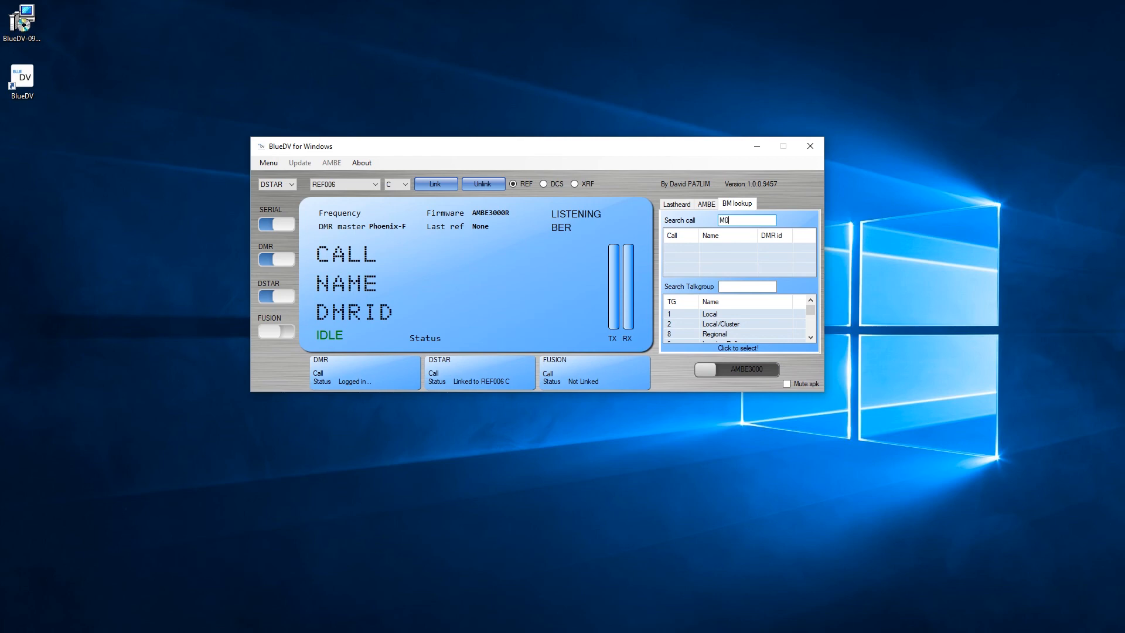
text(TIG)
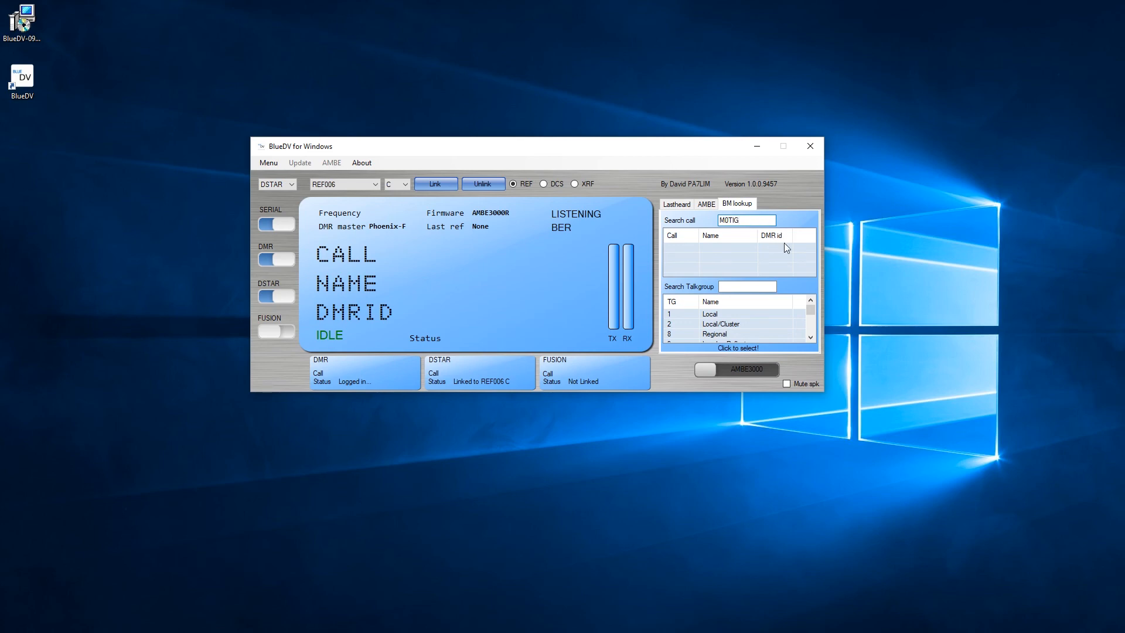
click(746, 287)
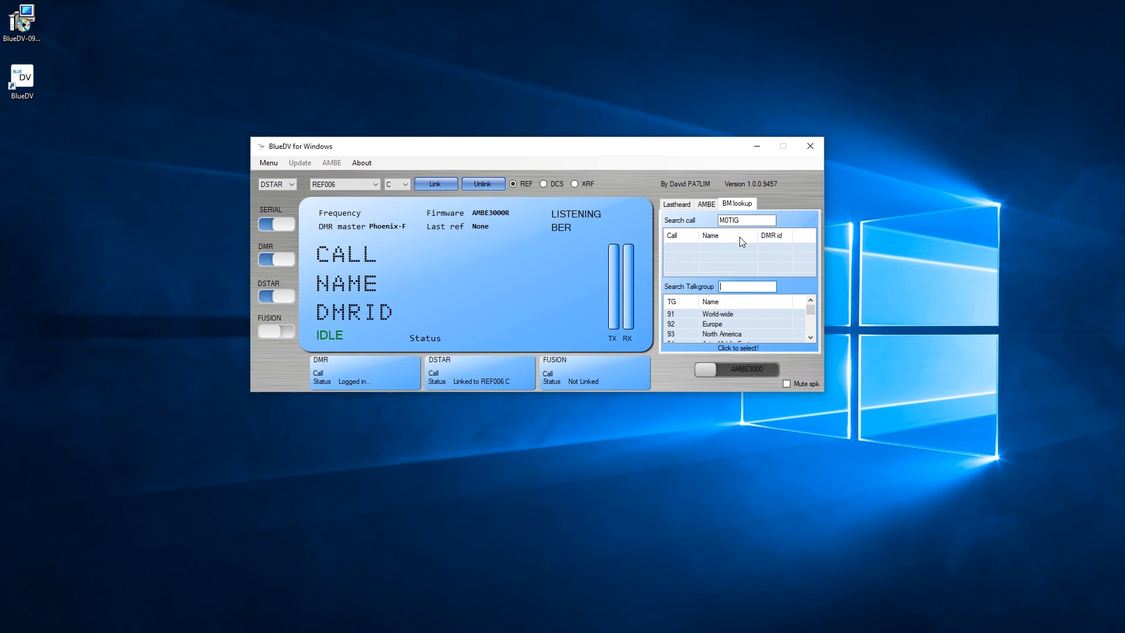
mouse_move(722, 400)
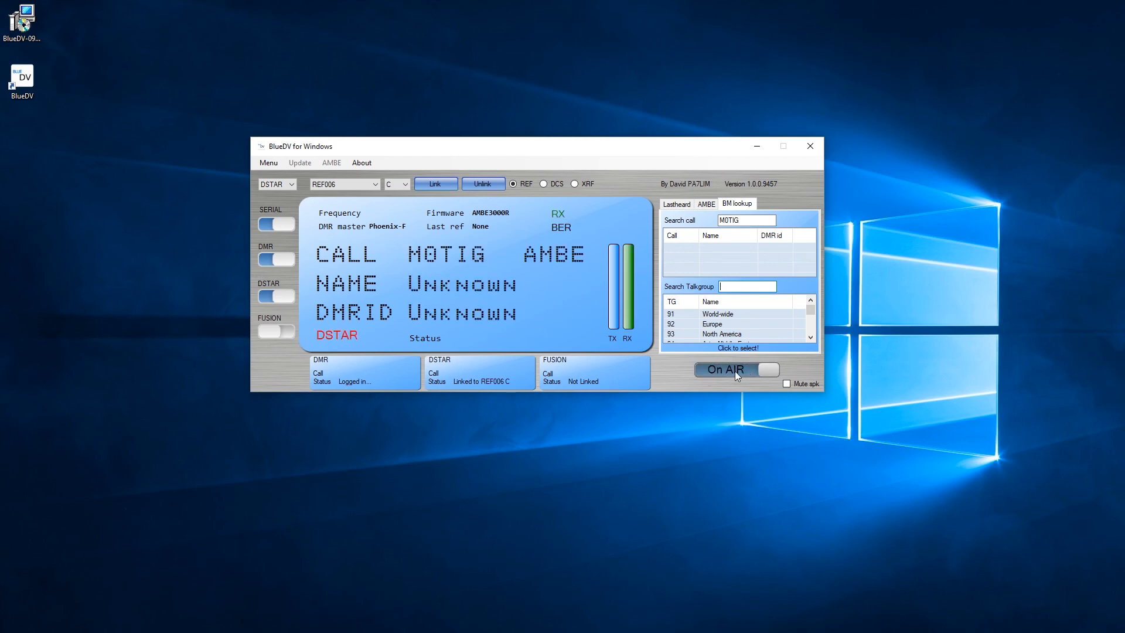
click(736, 369)
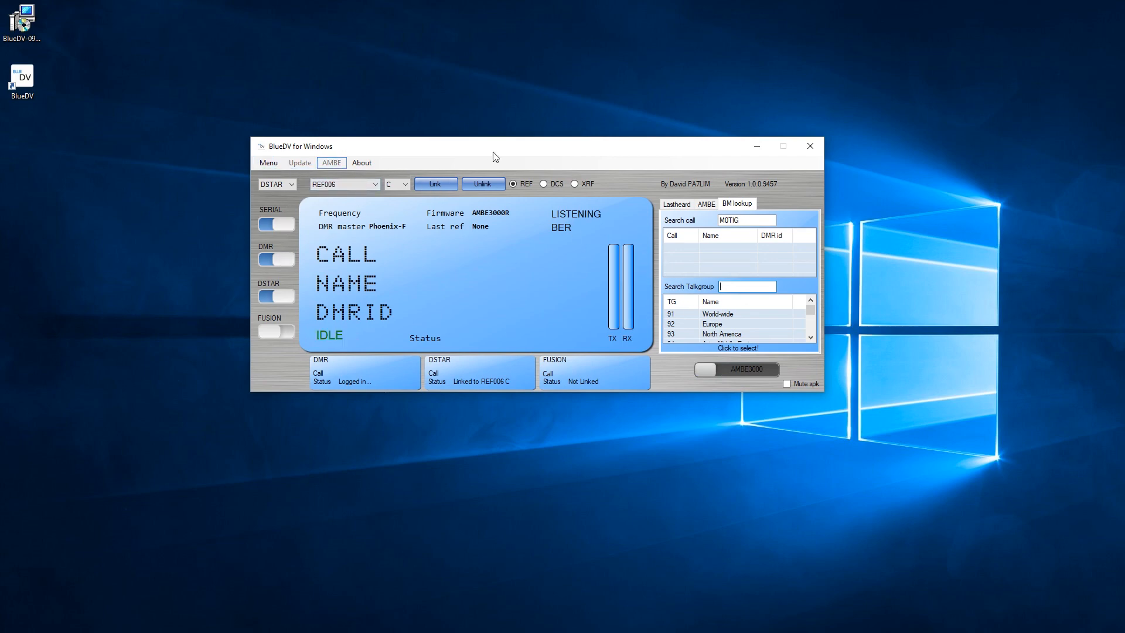
mouse_move(472, 134)
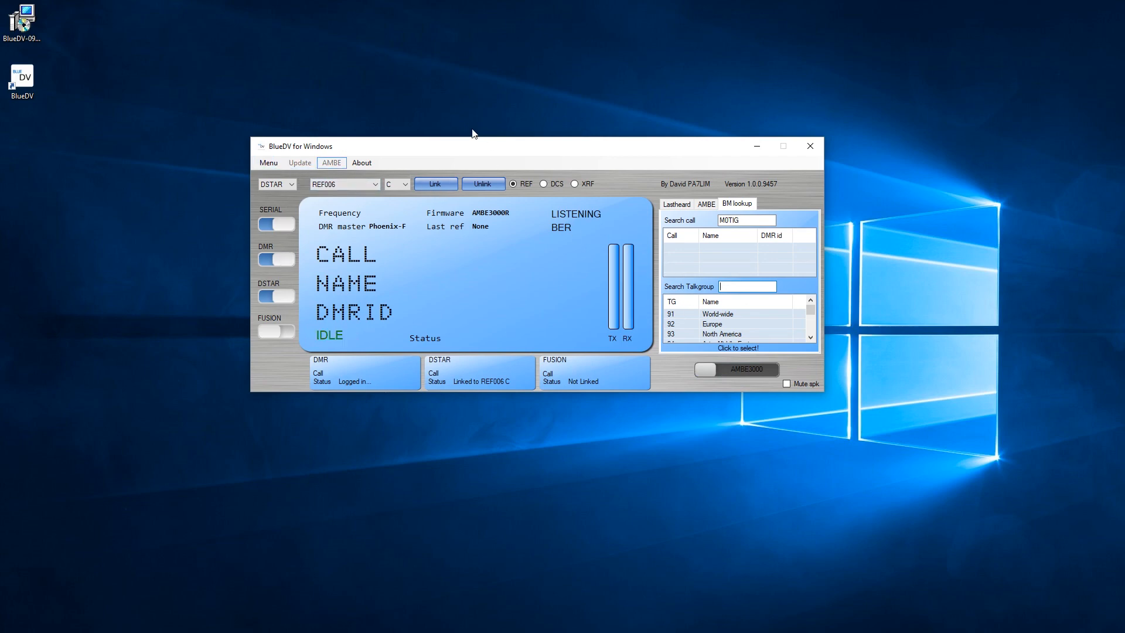